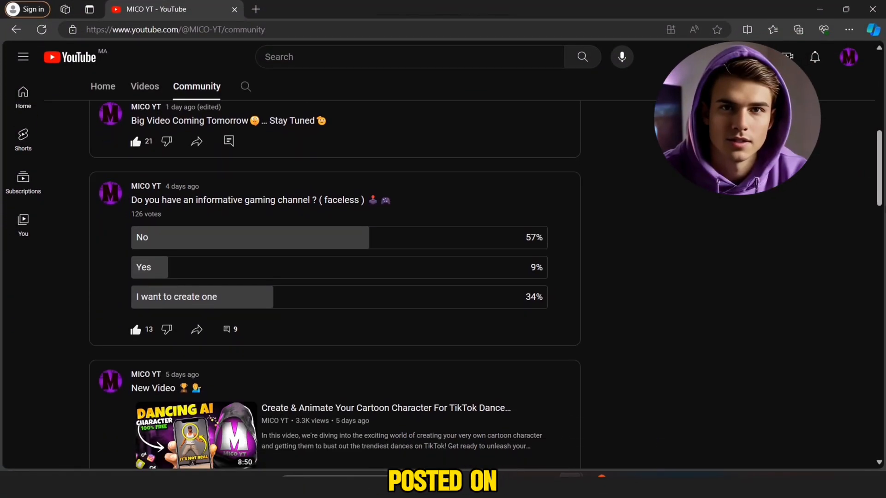
# Scroll through the channel-ideas document and add the text 'ON YOUTUBE'.
pyautogui.scroll(-3)
pyautogui.write('gaming niche')
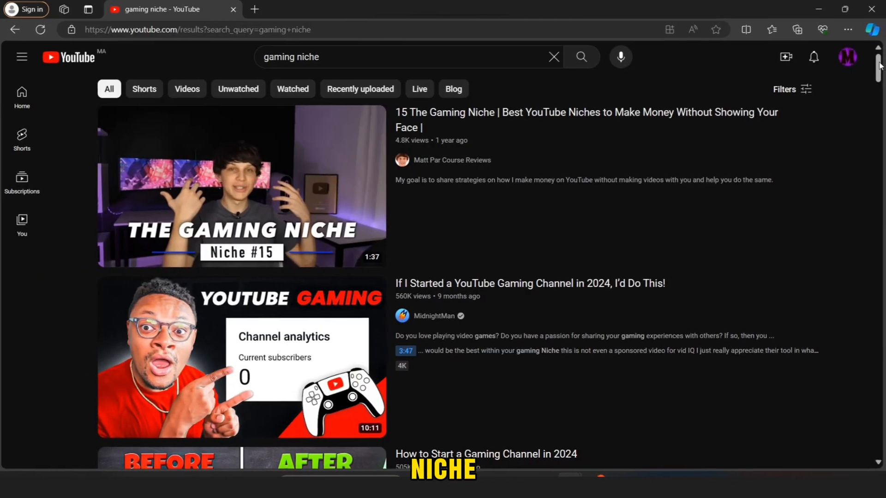
pyautogui.scroll(-3)
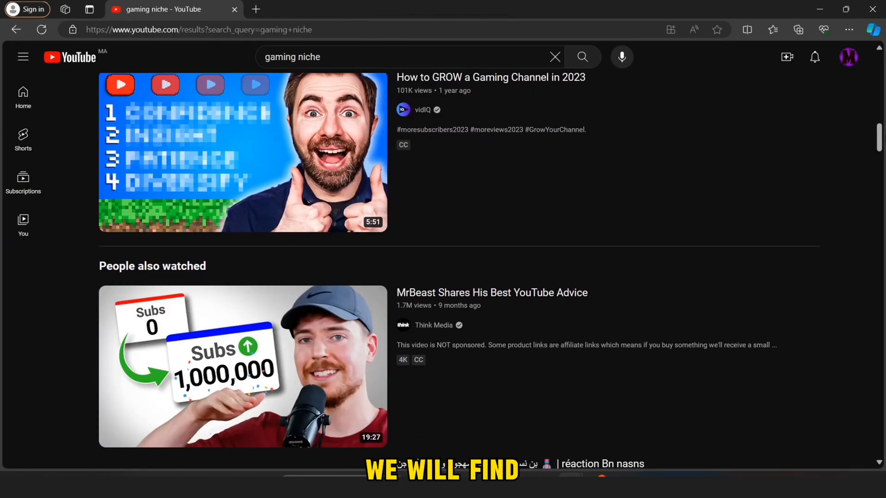
pyautogui.scroll(-3)
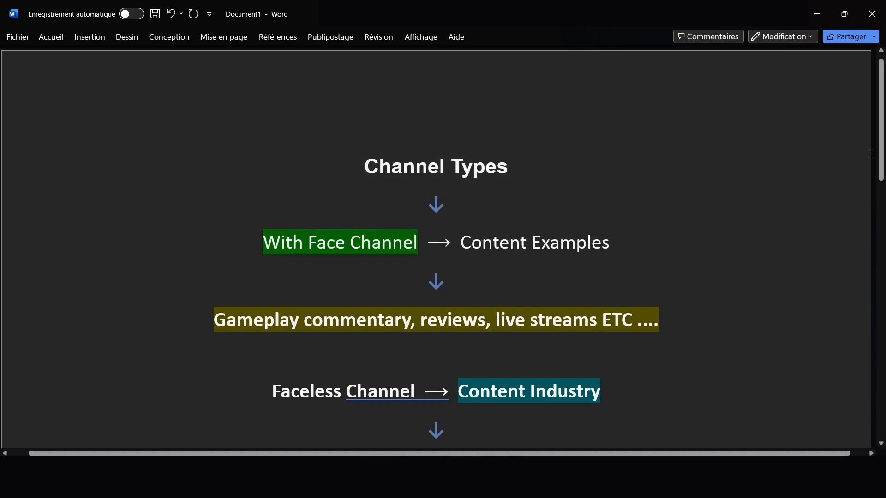
pyautogui.scroll(-3)
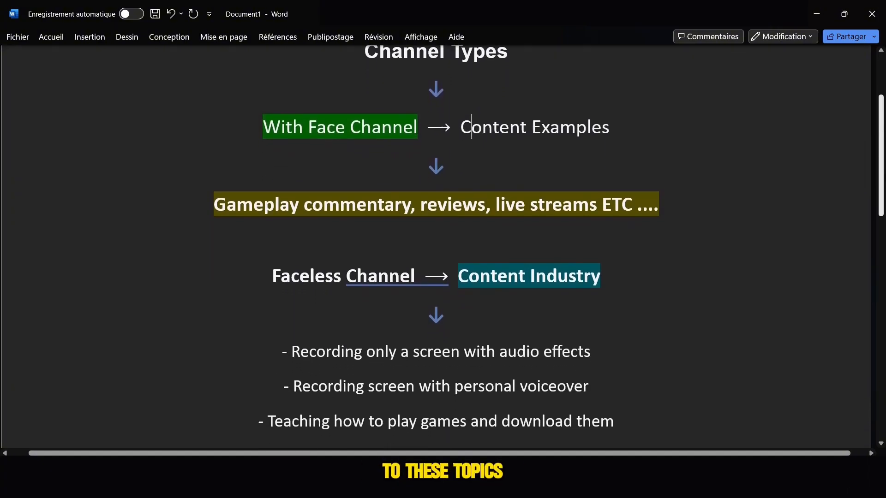
pyautogui.scroll(-3)
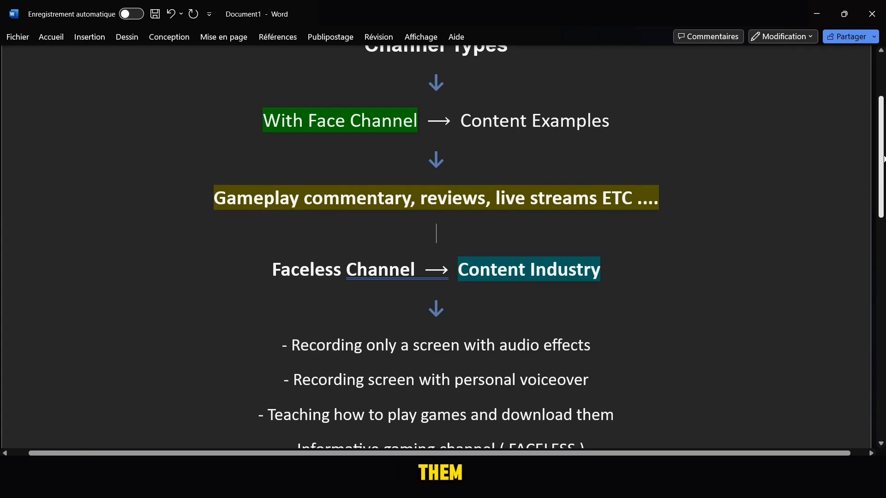
pyautogui.write('ON YOUTUBE')
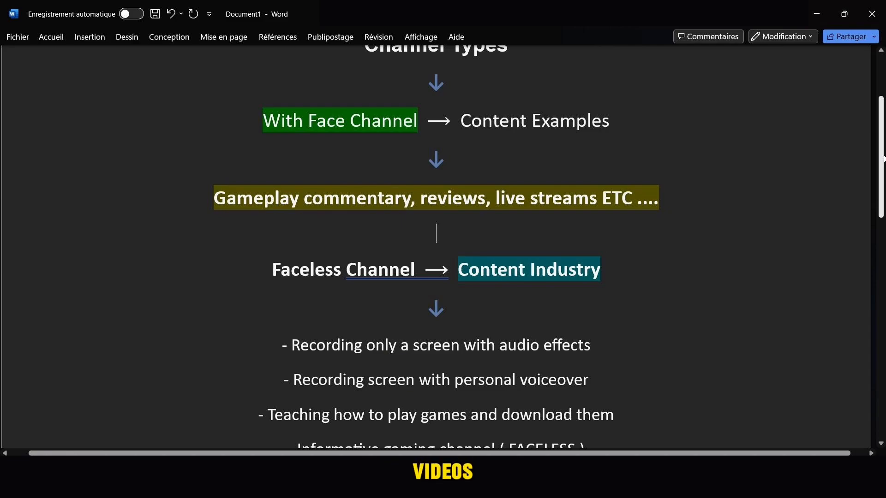
pyautogui.scroll(-3)
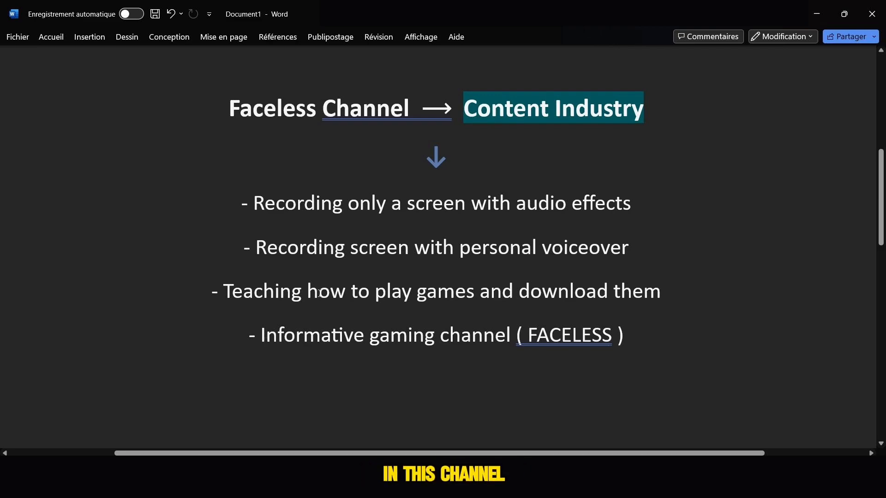
# Select the 'Informative gaming channel ( FACELESS )' line, make it bold with green highlight.
pyautogui.doubleClick(263, 290)
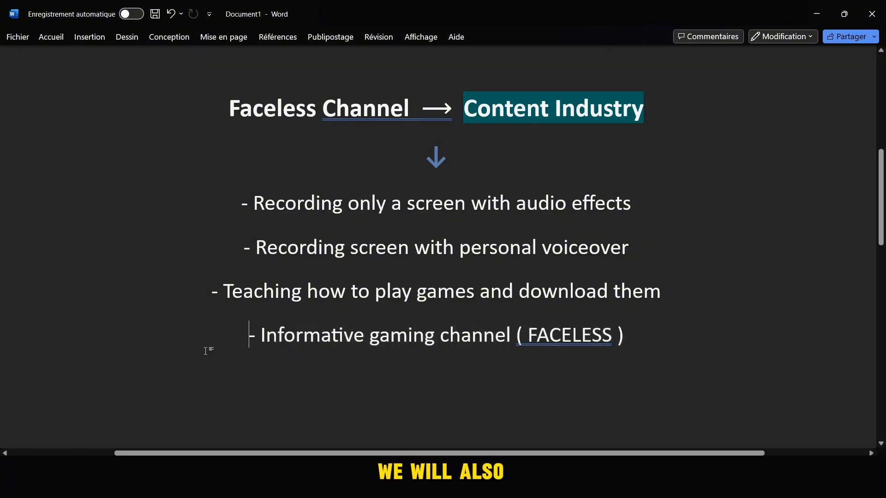
pyautogui.moveTo(261, 334); pyautogui.dragTo(621, 334)
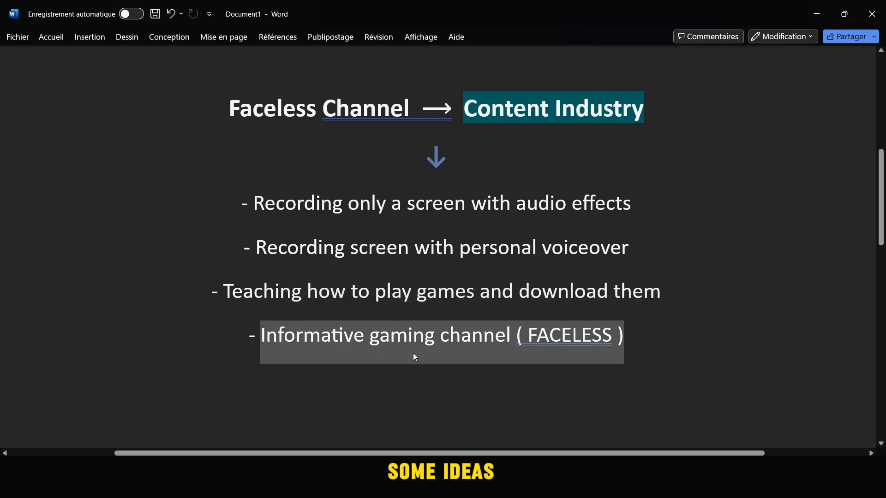
pyautogui.scroll(-3)
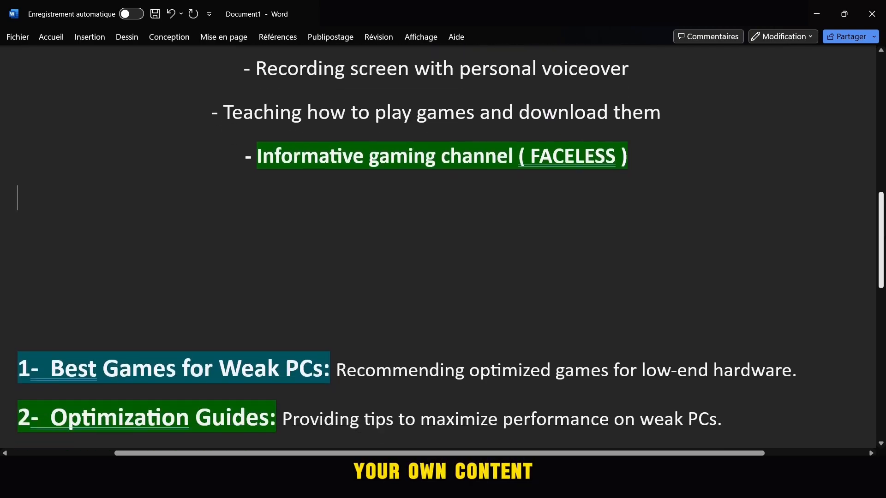
pyautogui.scroll(-3)
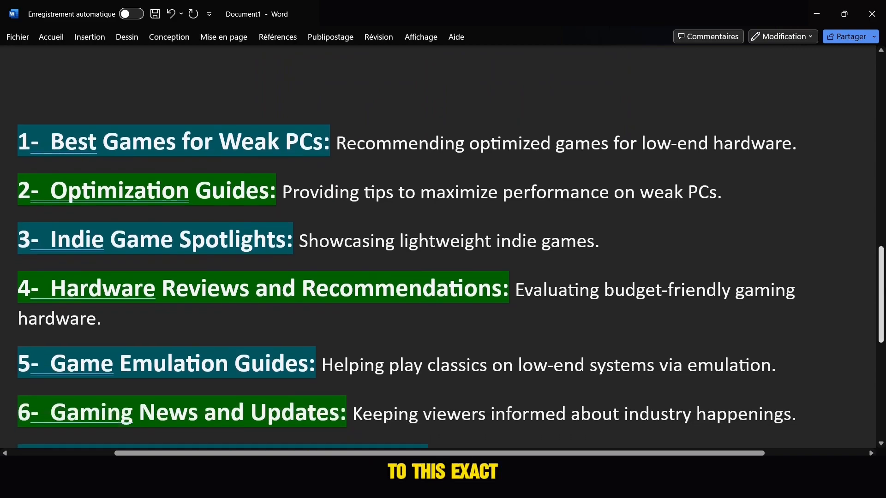
pyautogui.scroll(-3)
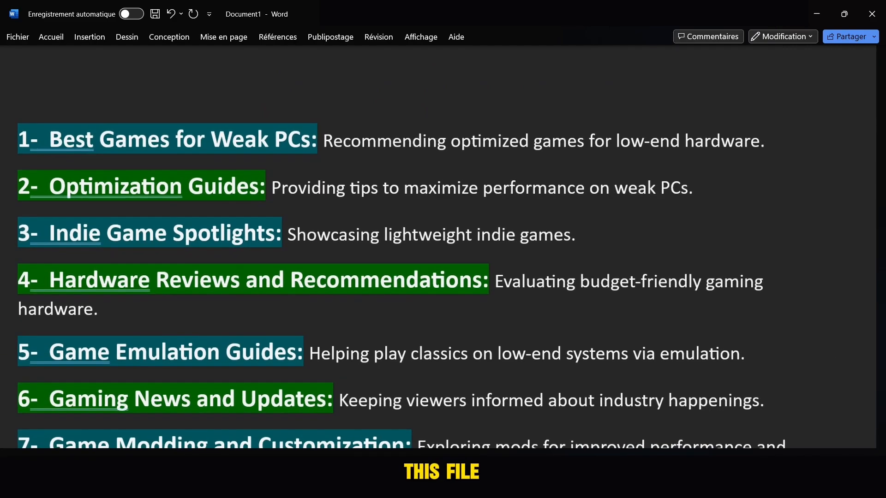
pyautogui.scroll(-3)
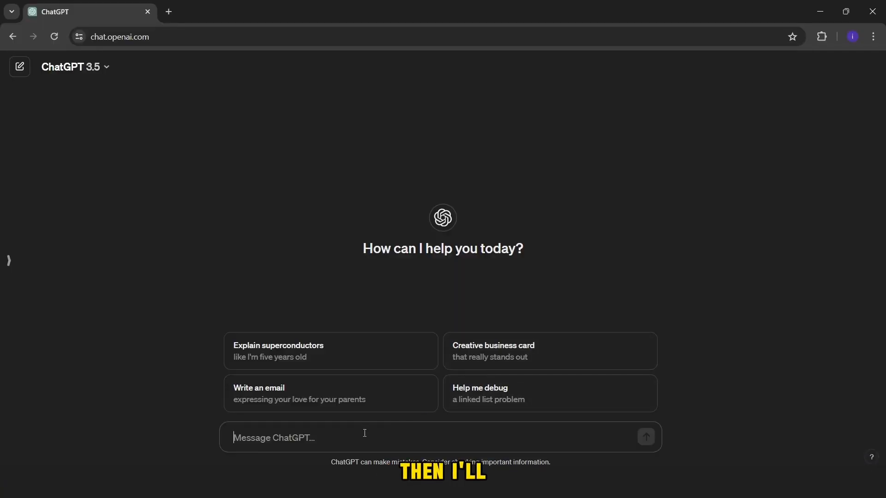
# Send ChatGPT a prompt asking to suggest the 3 best games for weak PCs.
pyautogui.write('suggest me top')
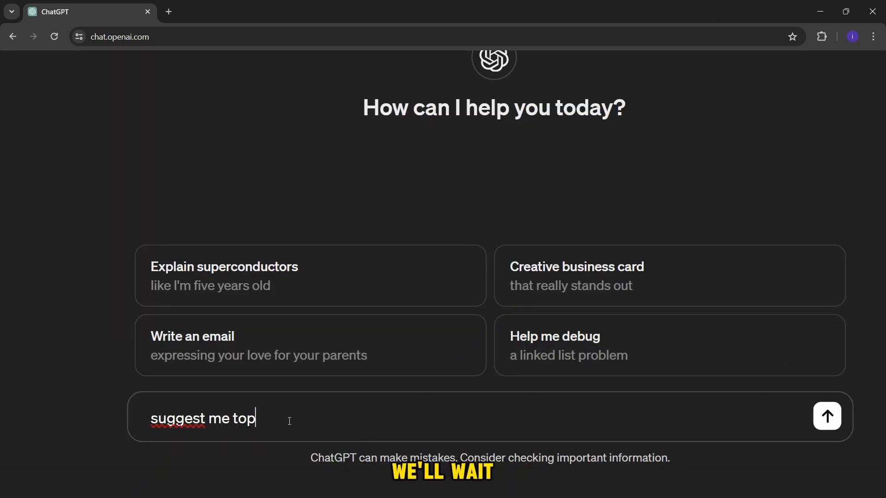
pyautogui.write('3 Best Games for Weak PCs')
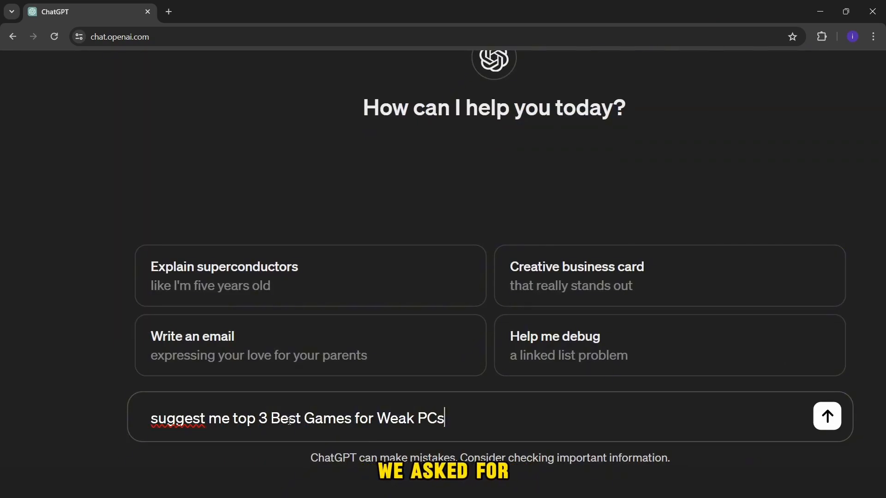
pyautogui.click(827, 417)
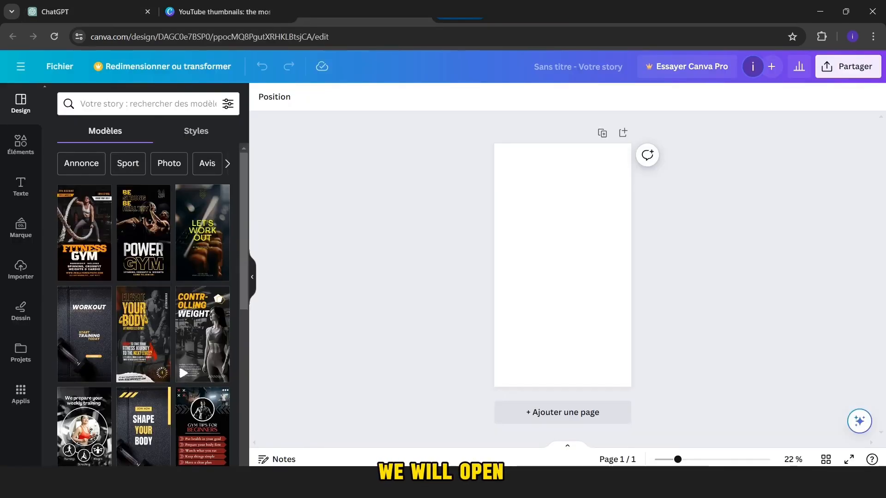
# Apply the Navy Gaming Tonight Live Stream template from a 'gaming' search and bring up Partager options.
pyautogui.write('gaming')
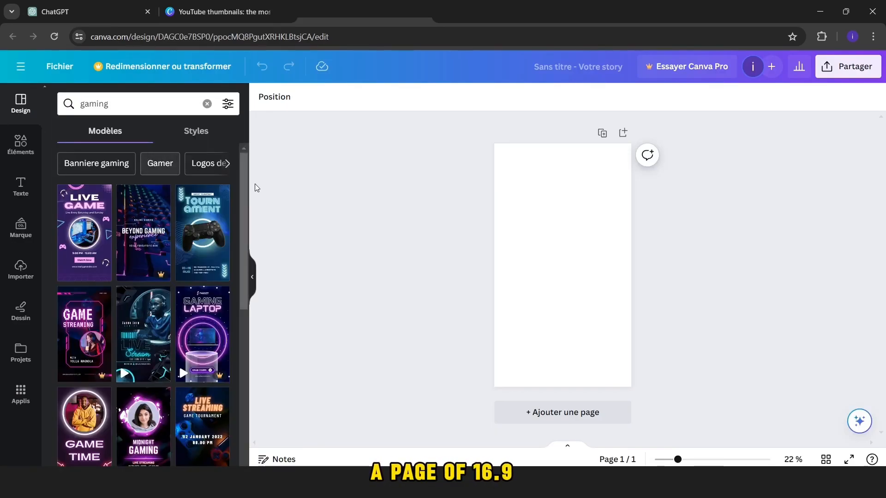
pyautogui.scroll(-3)
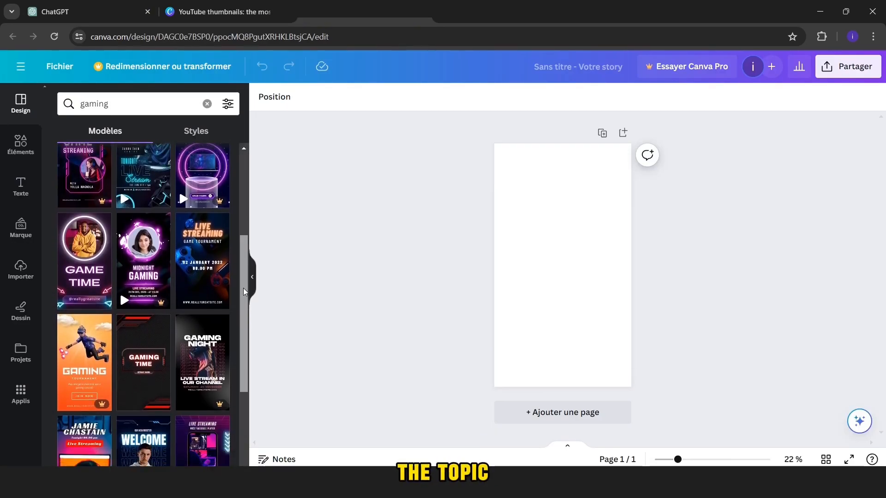
pyautogui.scroll(-3)
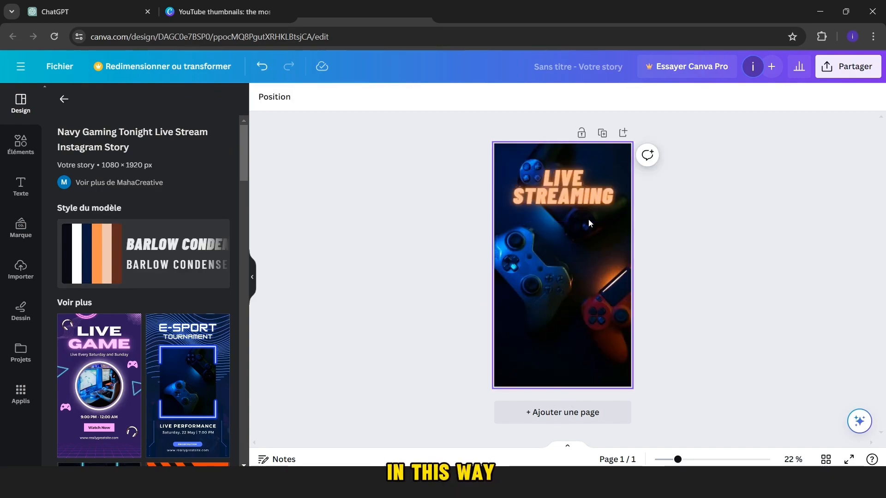
pyautogui.click(848, 66)
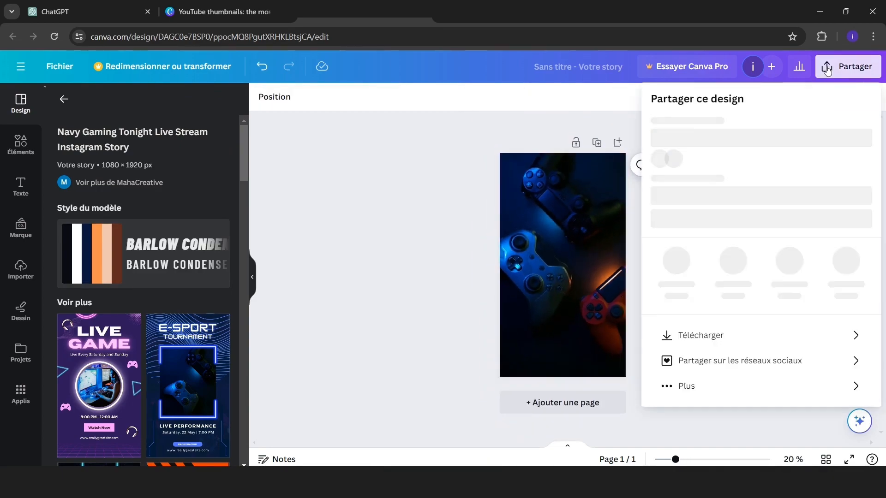
pyautogui.click(701, 336)
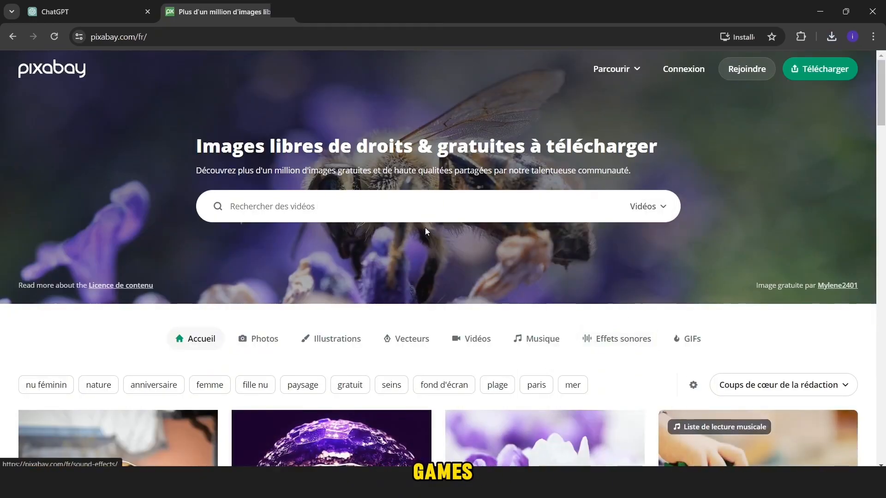
# Search 'gaming' videos on Pixabay, then show portrait-oriented gaming videos on Pexels.
pyautogui.write('gaming')
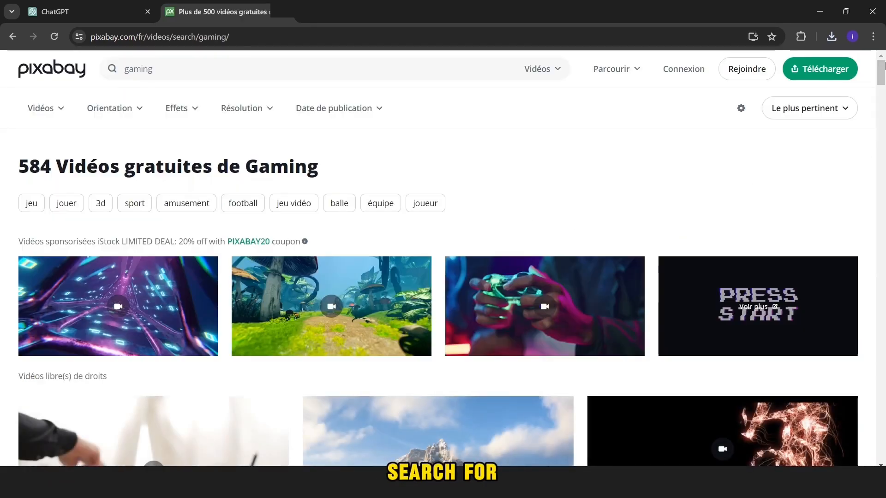
pyautogui.scroll(-3)
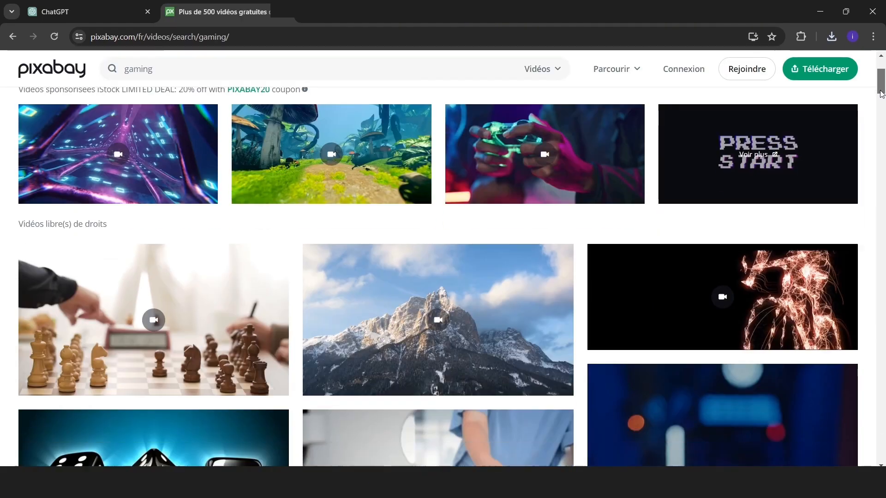
pyautogui.scroll(-3)
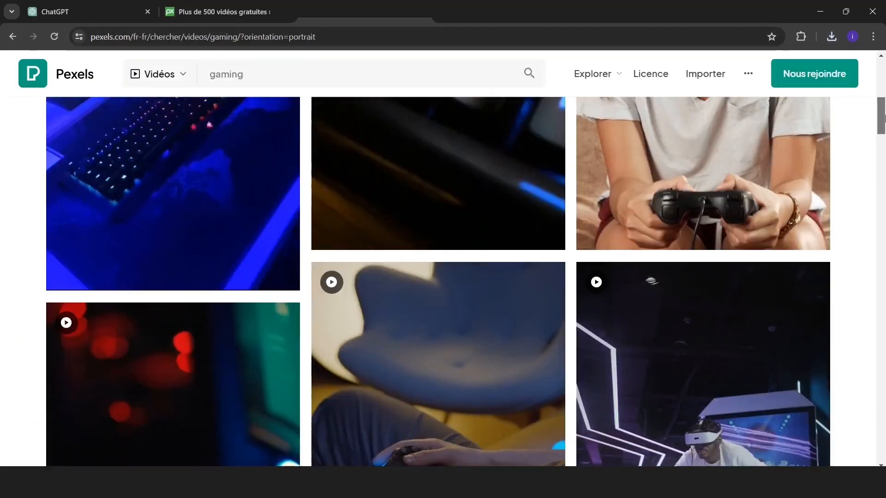
pyautogui.scroll(-3)
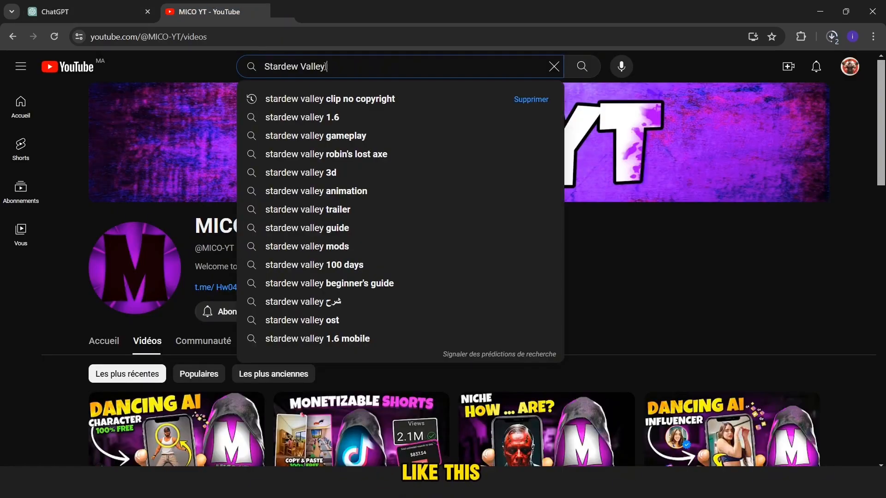
# Browse Stardew Valley clip results, then search YouTube for 'terraria clip no copyright'.
pyautogui.click(329, 98)
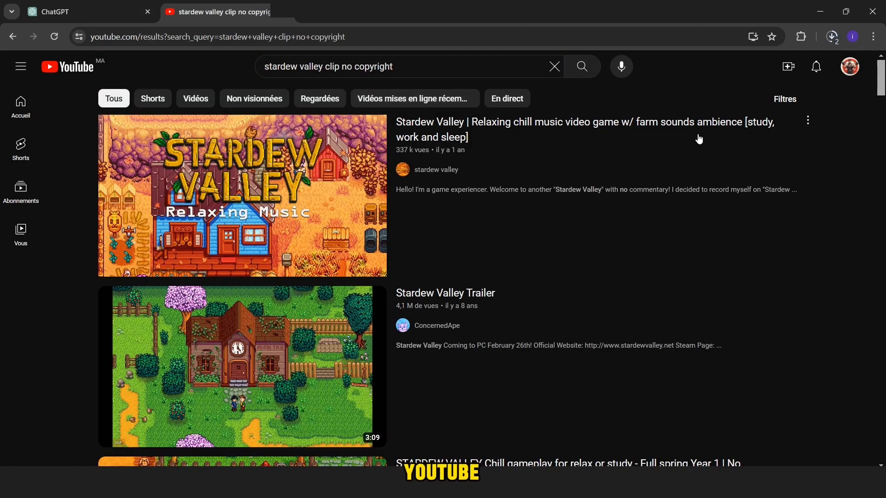
pyautogui.scroll(-3)
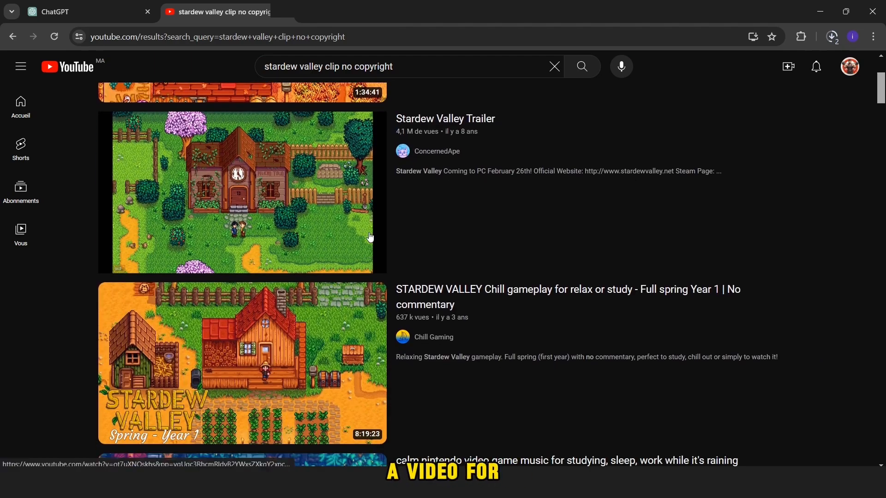
pyautogui.scroll(-3)
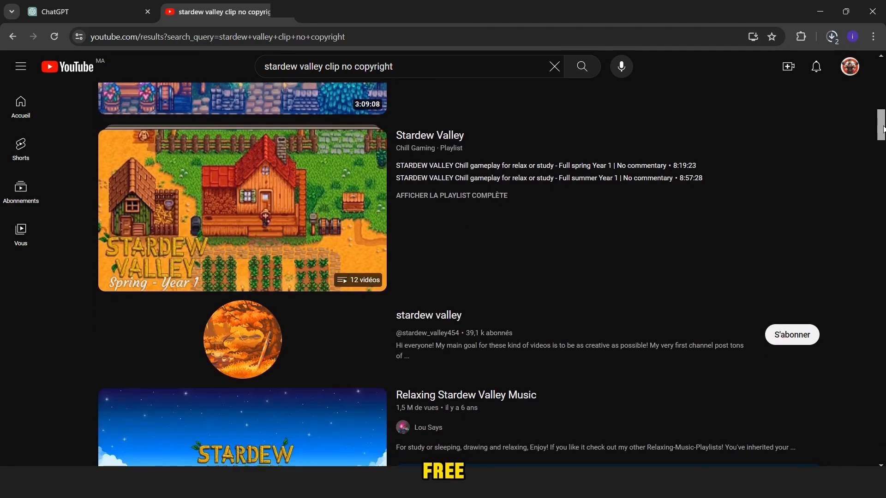
pyautogui.scroll(-3)
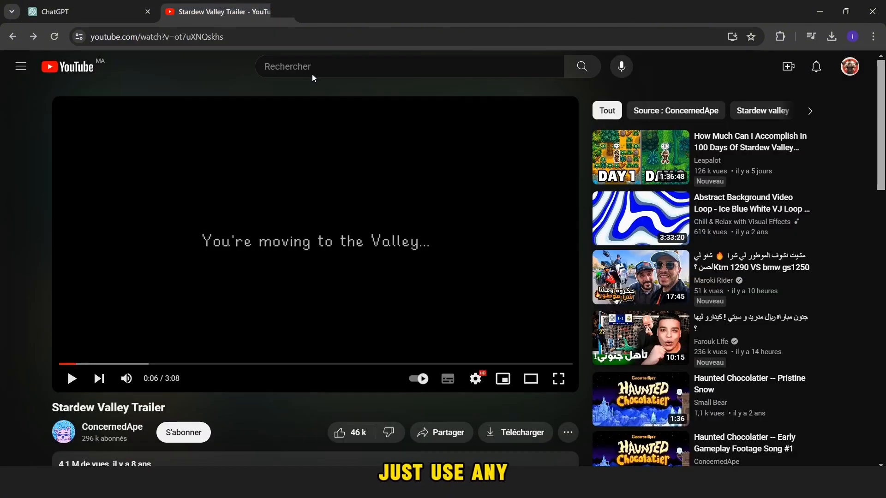
pyautogui.write('terraria clip no copyright')
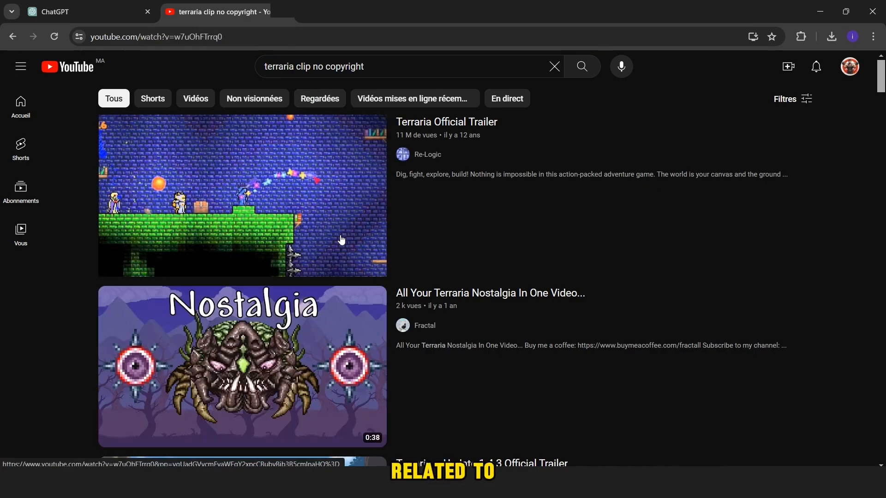
# Ask ChatGPT for a one-sentence weak-PC hook about the three games, then switch to ElevenLabs.
pyautogui.click(60, 12)
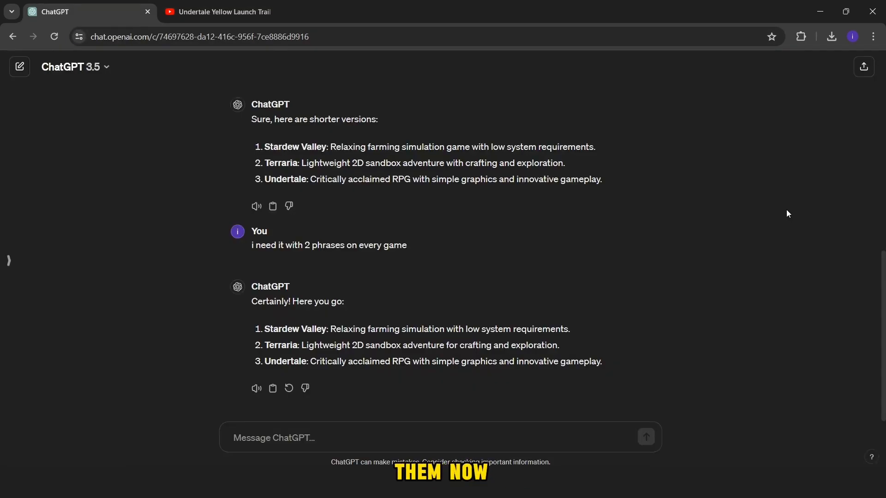
pyautogui.write('i need a hoo')
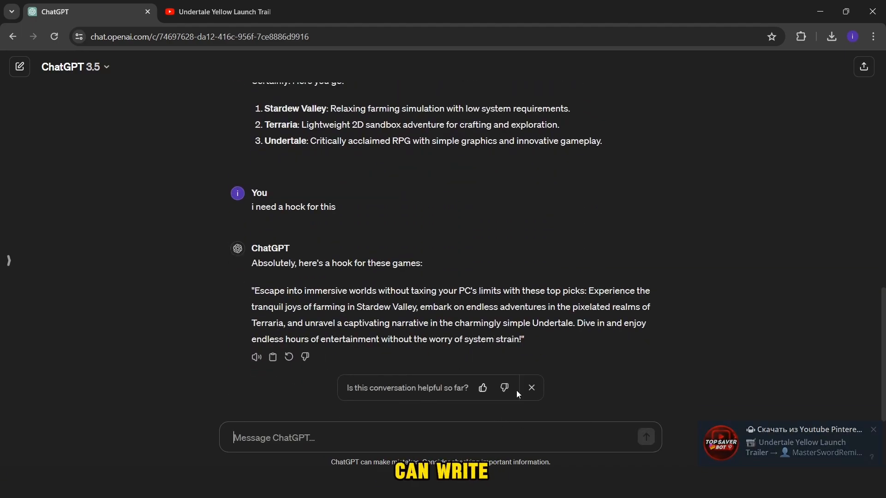
pyautogui.write('no i need it like if you have a weak pc these is 3 best games you  well')
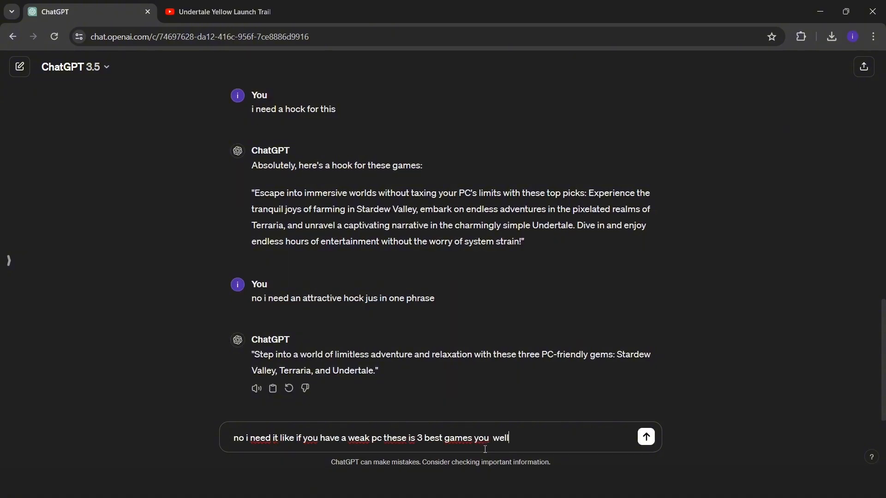
pyautogui.click(646, 437)
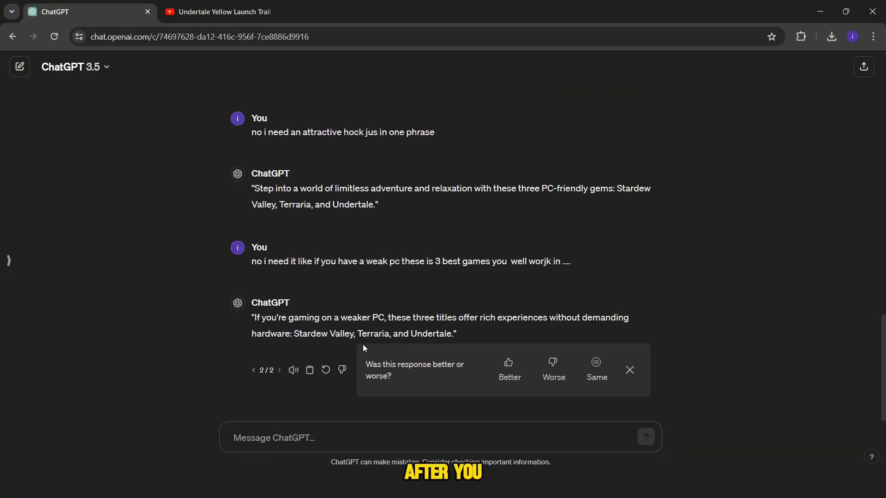
pyautogui.click(225, 12)
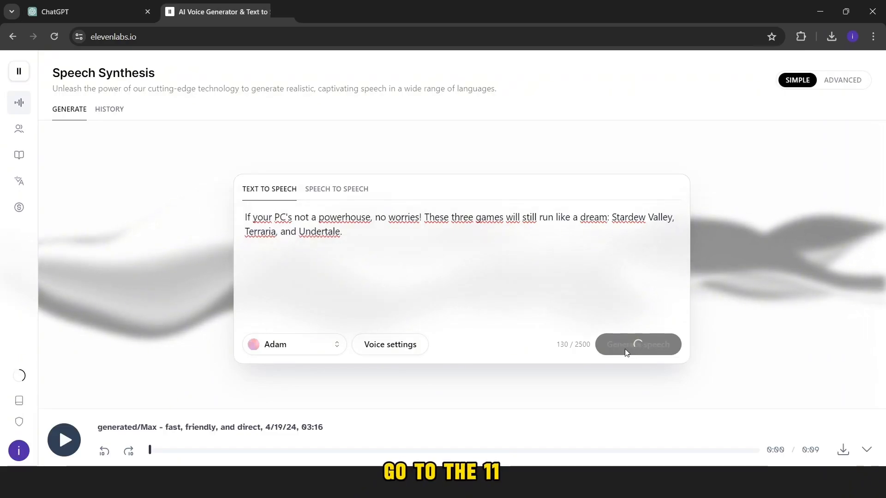
# Generate the hook and Stardew Valley voiceovers with the Adam voice and download the audio.
pyautogui.click(638, 345)
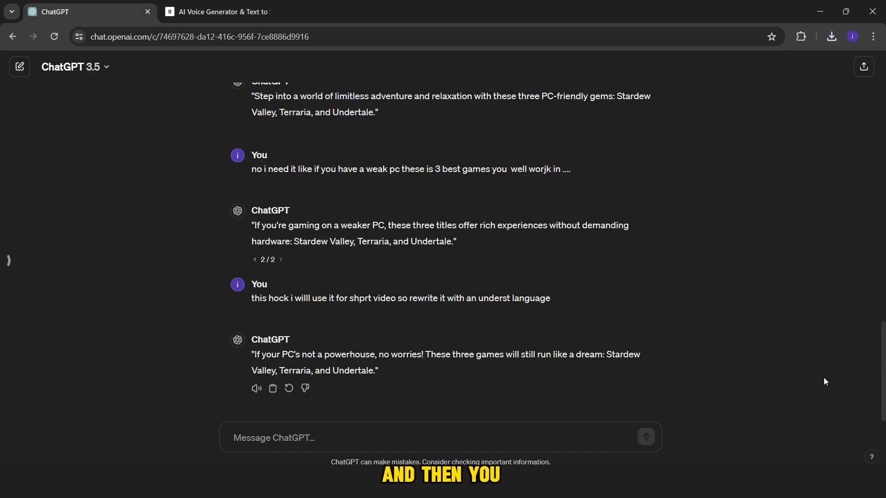
pyautogui.click(225, 12)
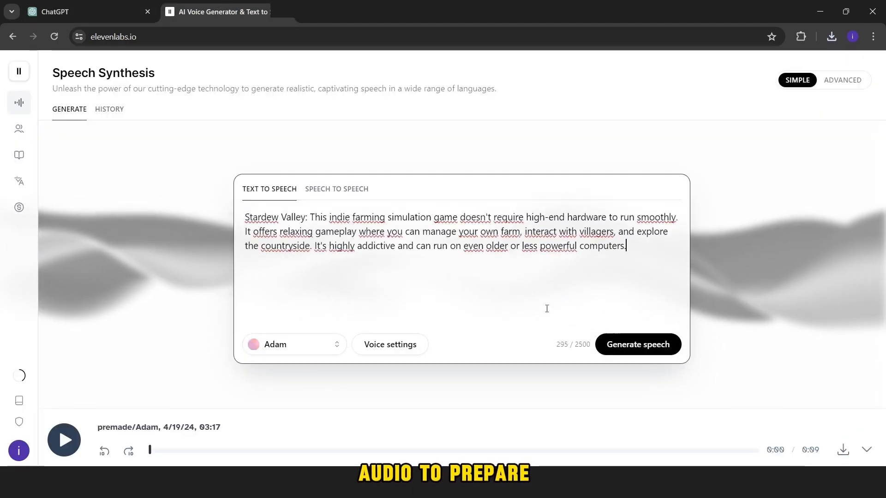
pyautogui.click(639, 344)
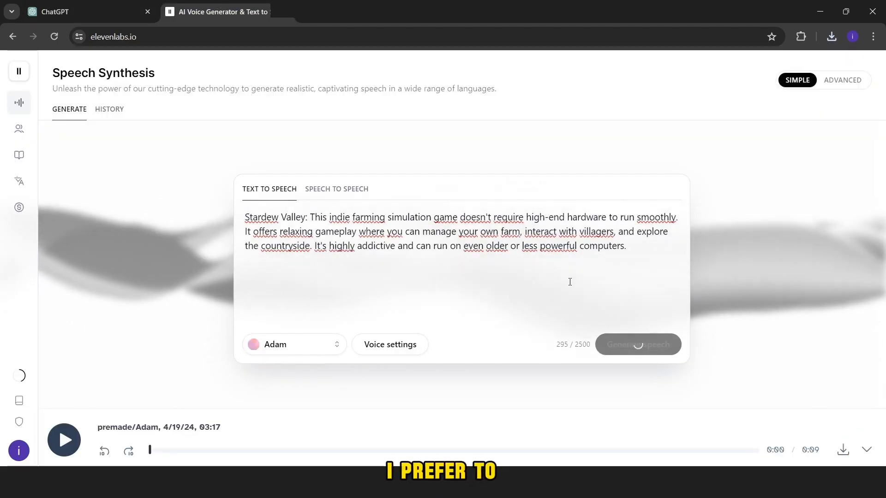
pyautogui.click(832, 36)
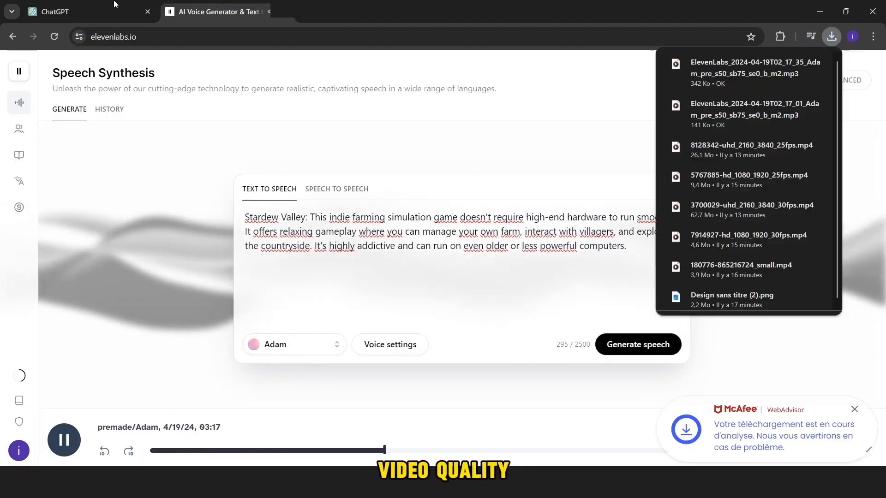
pyautogui.click(639, 344)
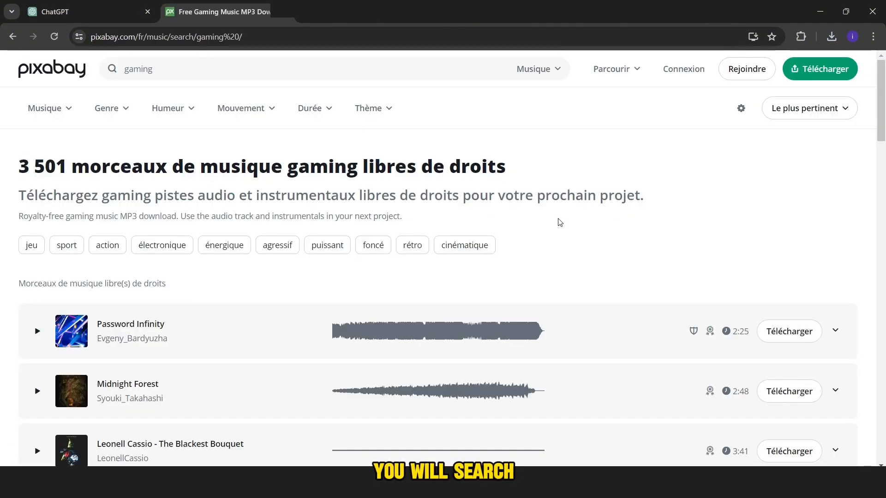
# Preview the Midnight Forest gaming track and a second track on Pixabay Music.
pyautogui.click(37, 330)
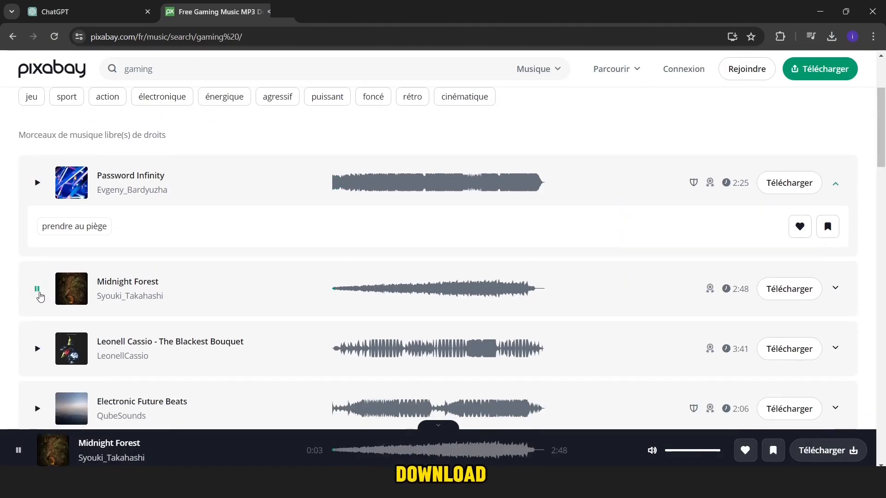
pyautogui.click(37, 348)
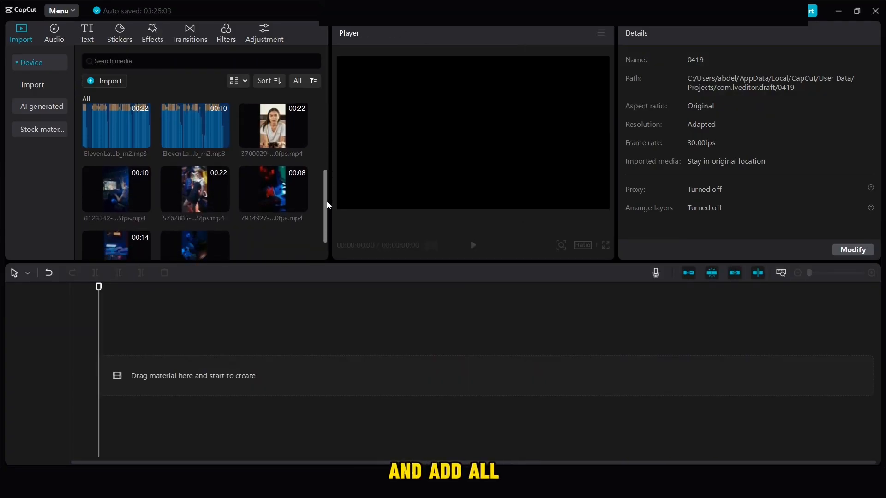
pyautogui.moveTo(180, 198)
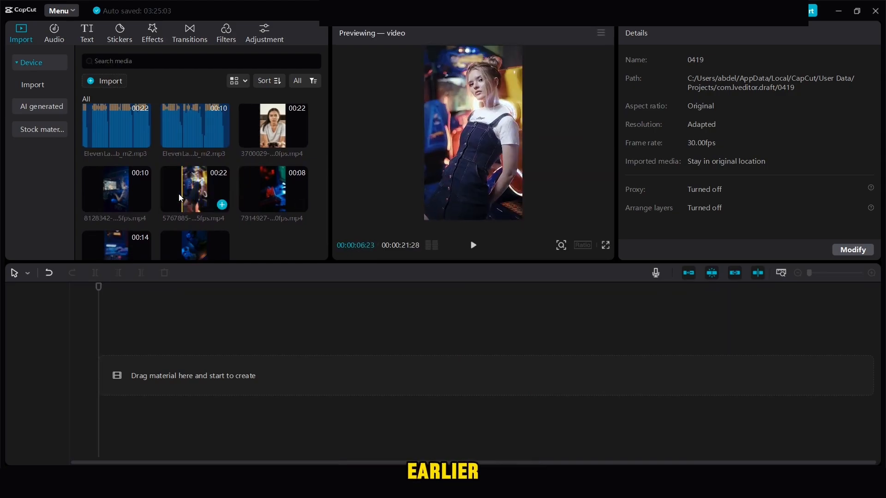
# Place a stock clip on the timeline and split game 1.mp4 at the playhead positions.
pyautogui.moveTo(116, 189); pyautogui.dragTo(226, 375)
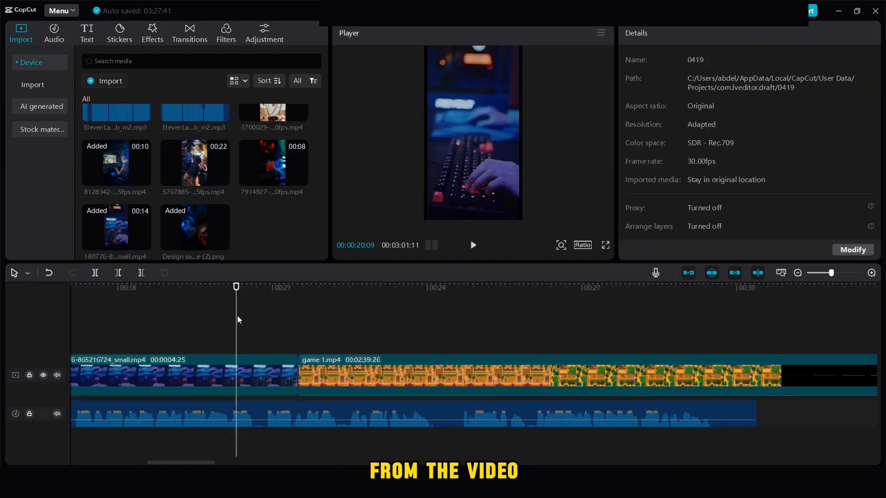
pyautogui.click(474, 245)
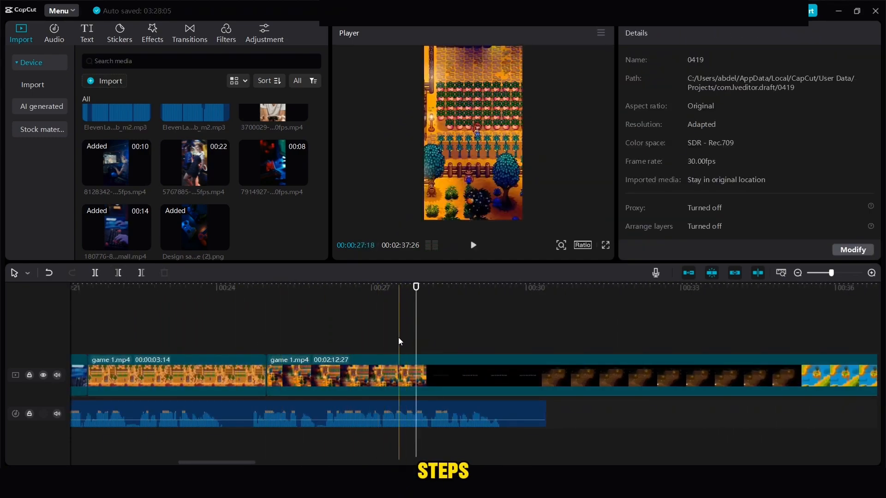
pyautogui.click(418, 377)
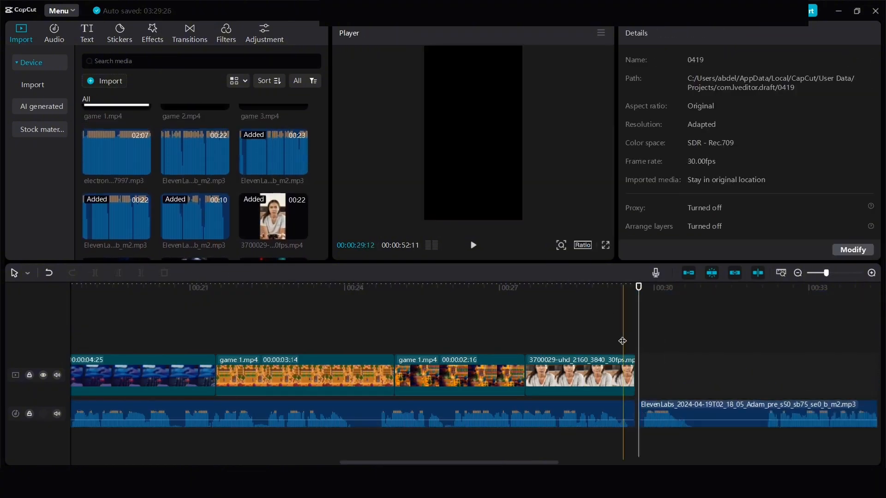
pyautogui.click(474, 246)
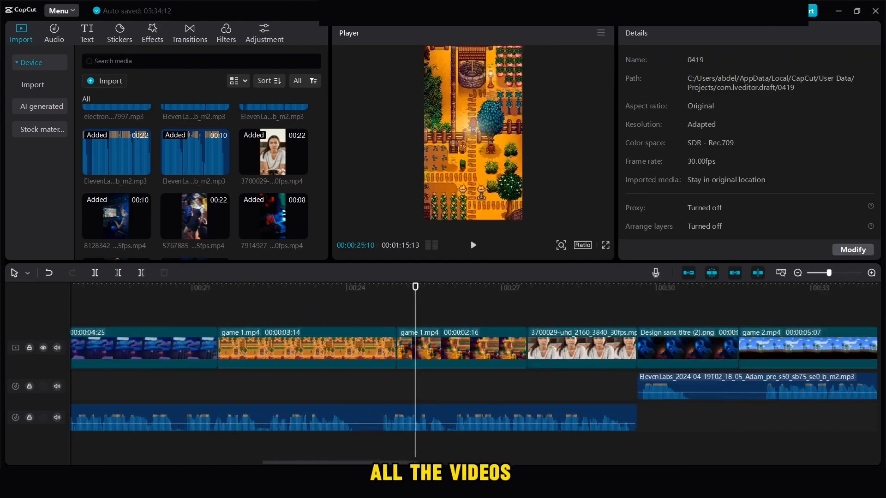
# Add more clips to the timeline and set game 3.mp4 Scale to 315%.
pyautogui.click(434, 349)
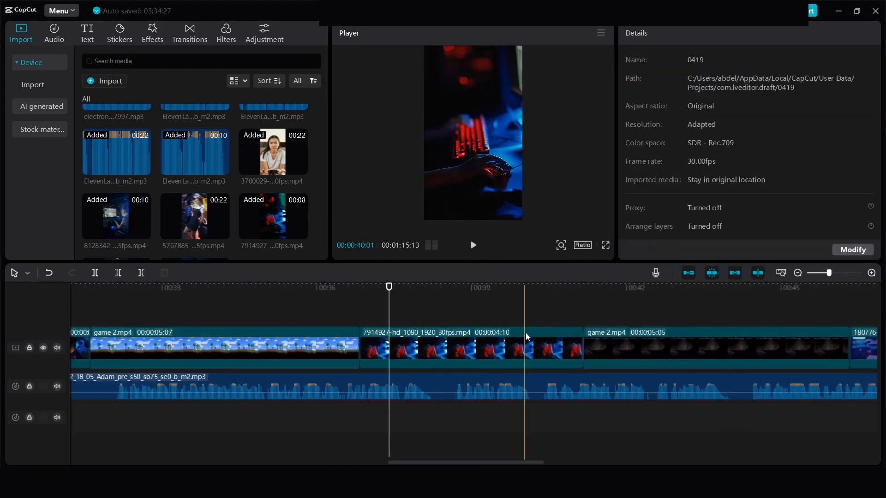
pyautogui.click(716, 348)
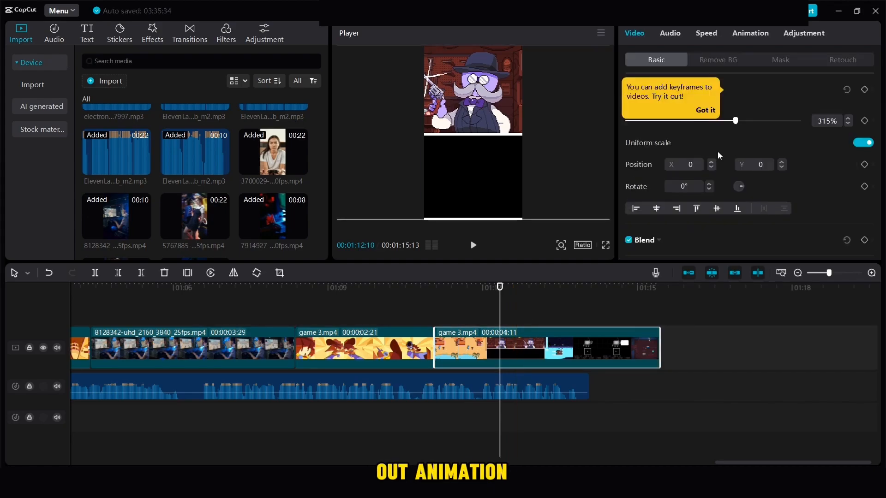
pyautogui.click(750, 33)
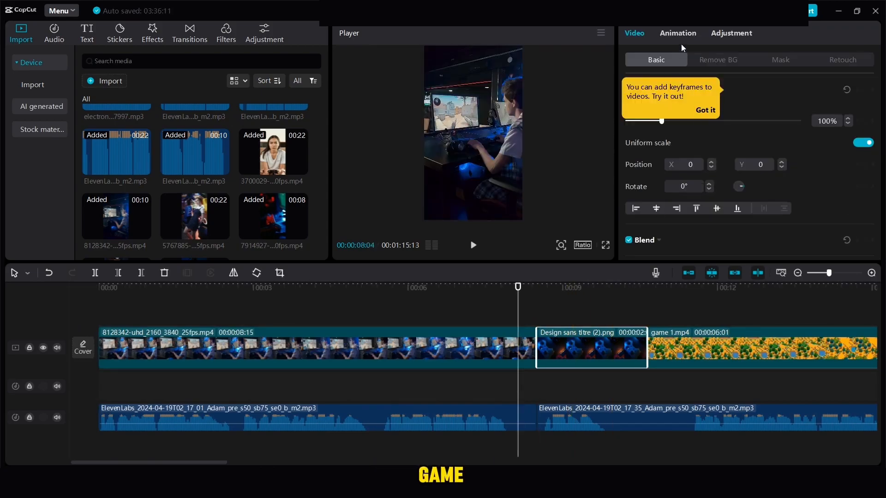
# Apply a Combo animation to the Design sans titre image and the game 1 clip.
pyautogui.click(678, 33)
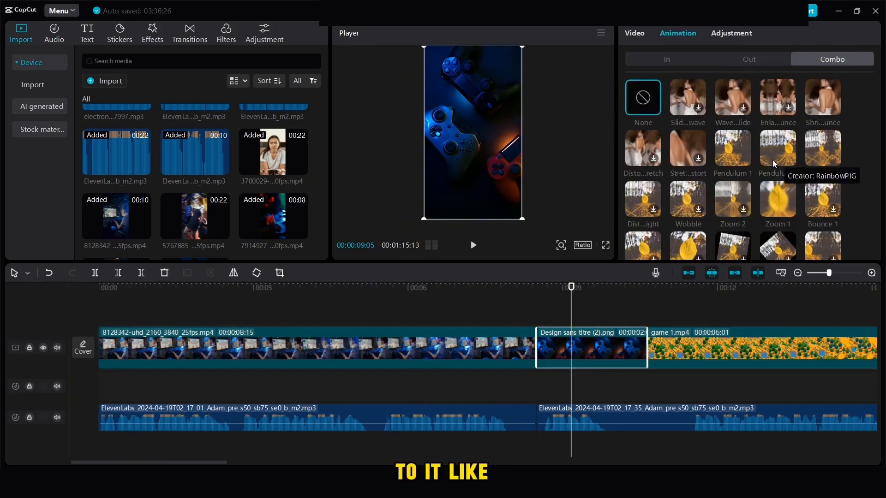
pyautogui.click(733, 199)
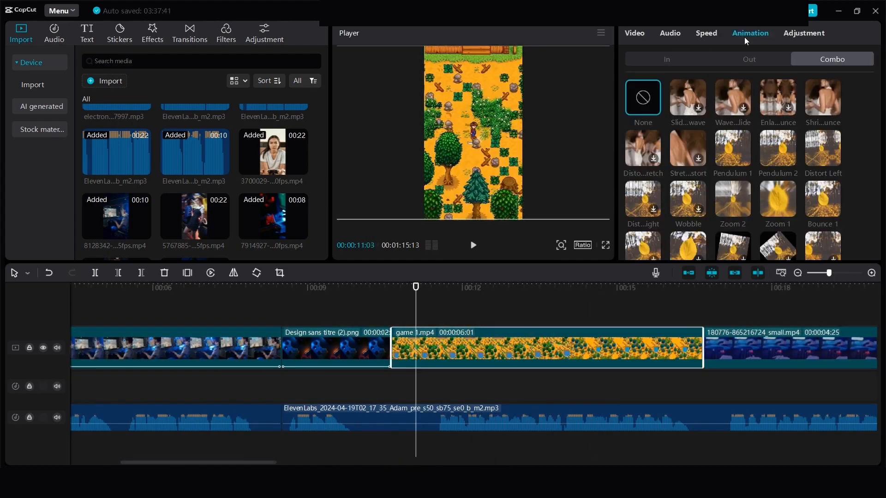
pyautogui.click(777, 200)
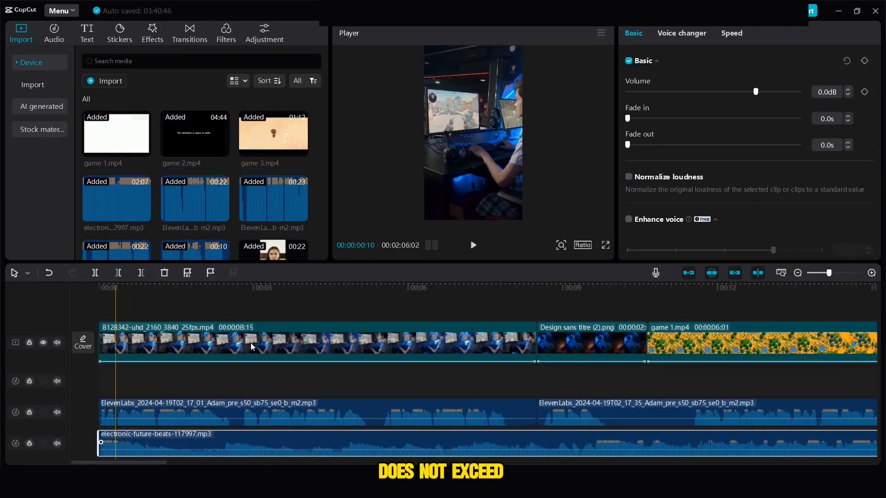
# Align the electronic future beats music track with the video's start at 00:00.
pyautogui.moveTo(756, 91); pyautogui.dragTo(756, 91)
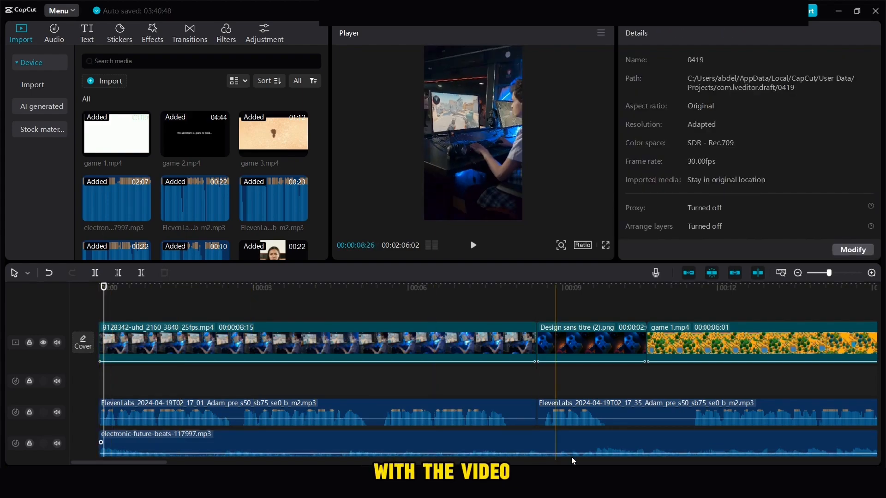
pyautogui.click(189, 34)
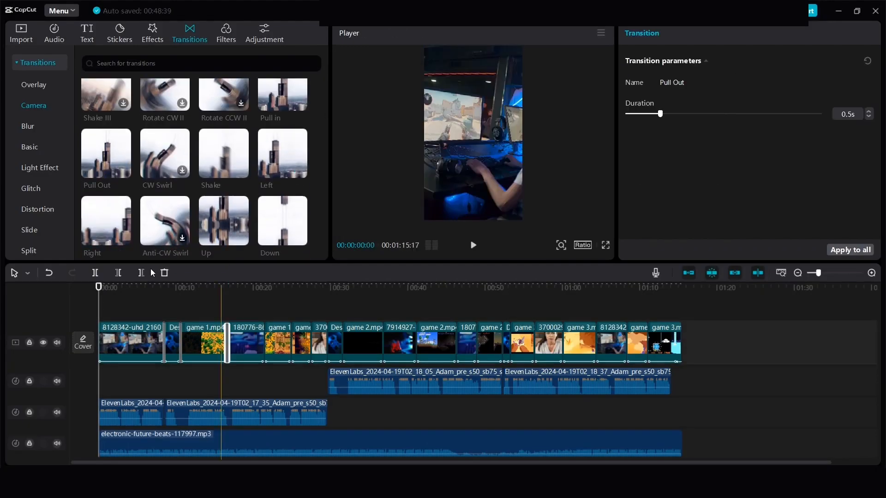
# Apply the Pull Out transition to every pair of clips in the edit.
pyautogui.click(282, 221)
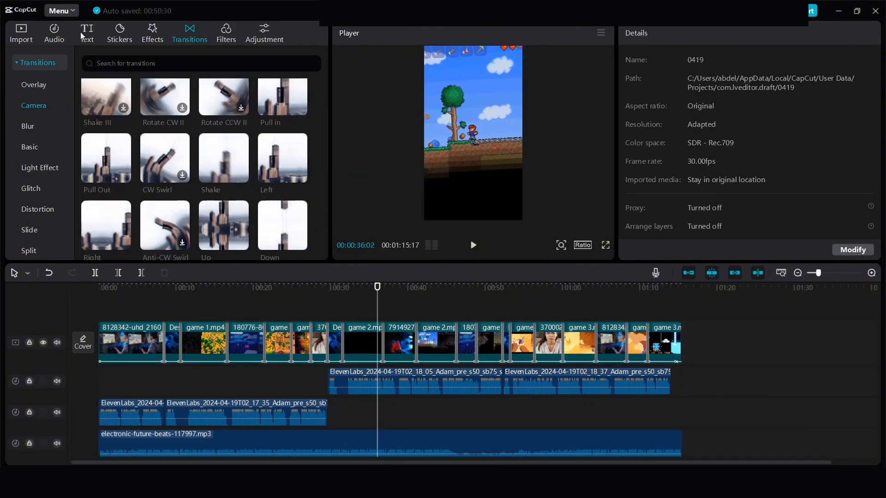
# Generate English auto captions from the spoken voiceover.
pyautogui.click(87, 32)
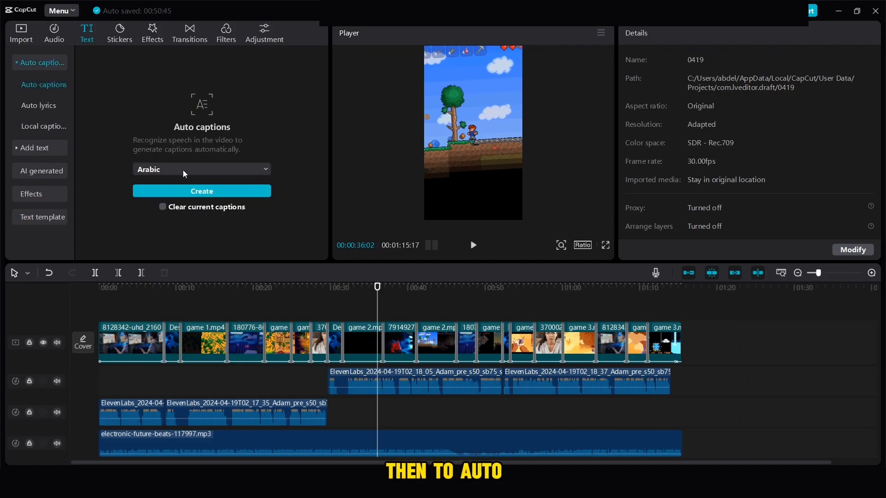
pyautogui.click(201, 170)
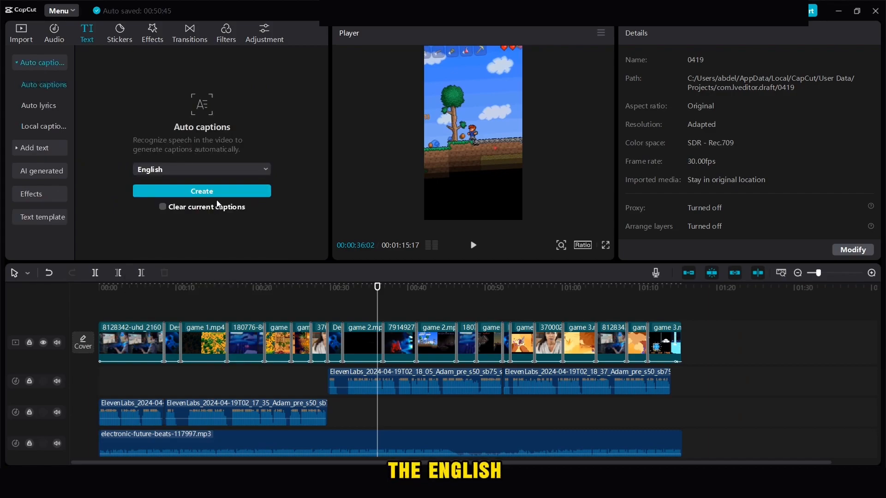
pyautogui.click(201, 191)
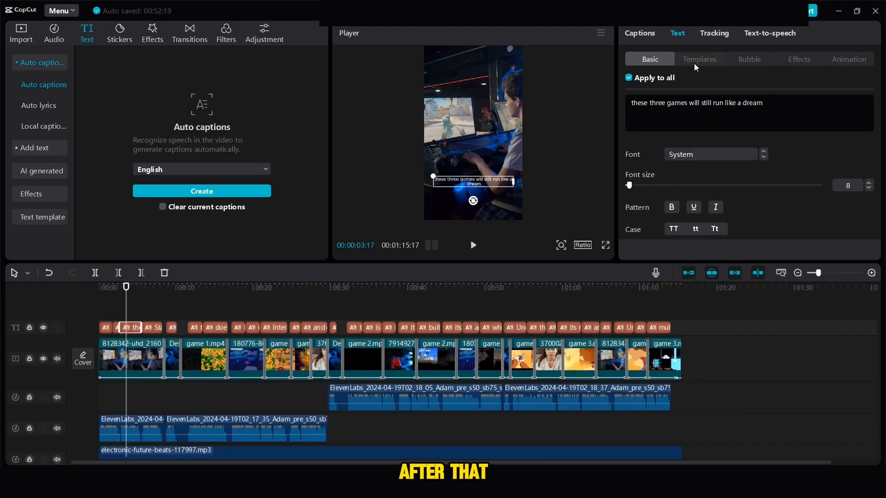
# Style all captions with the bold yellow text template and play back to check.
pyautogui.click(700, 59)
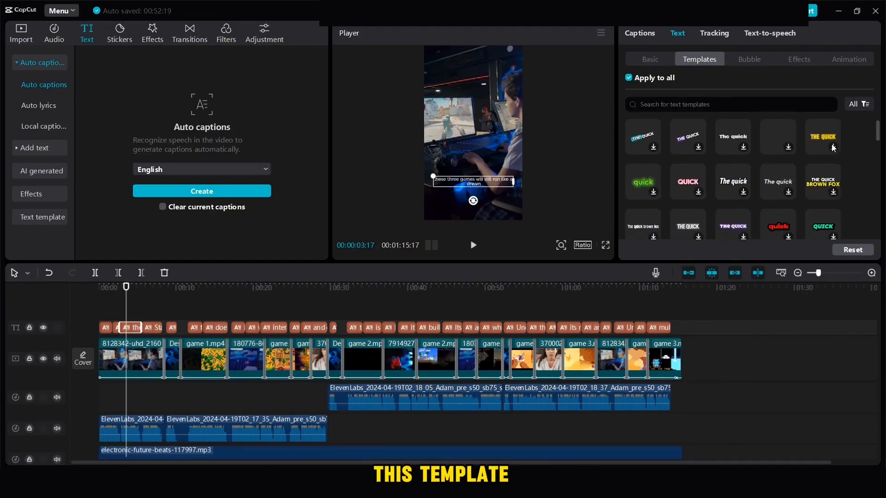
pyautogui.click(823, 181)
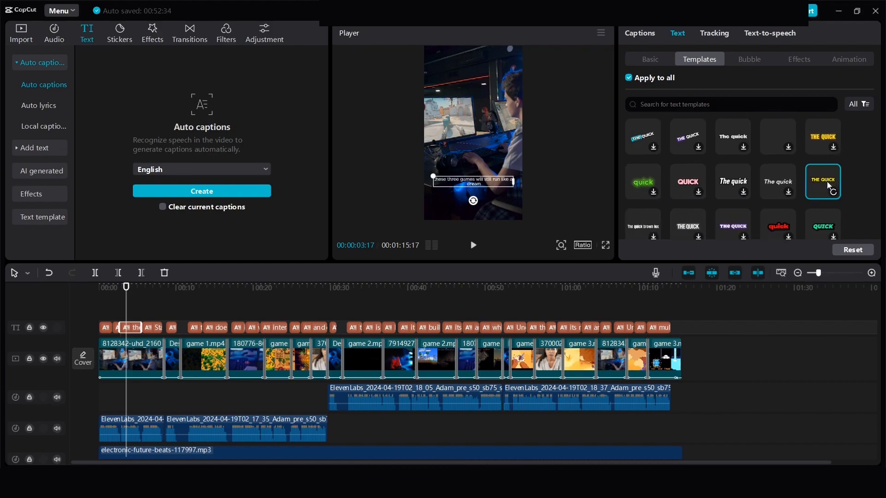
pyautogui.click(822, 181)
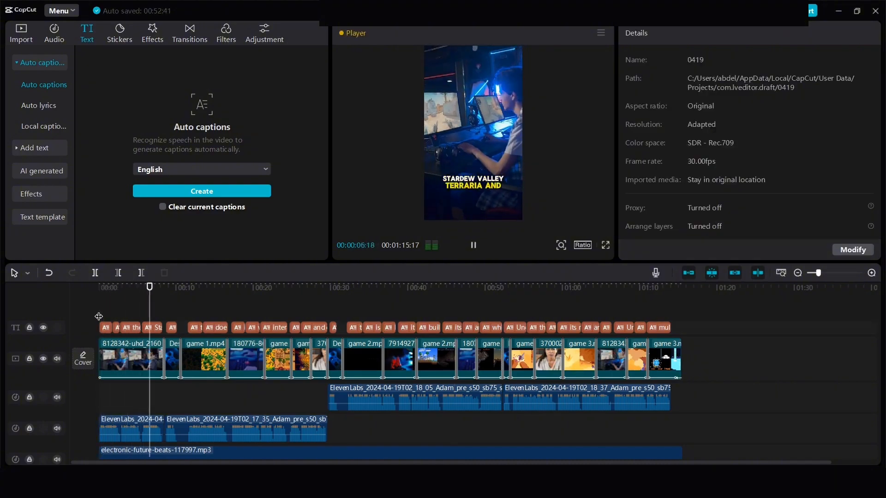
# Place the design PNG on its own track spanning the whole video.
pyautogui.click(21, 29)
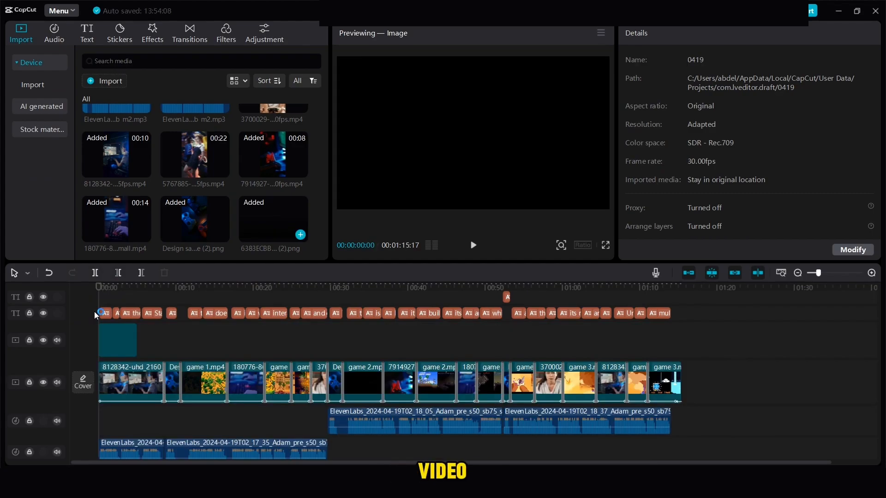
pyautogui.click(118, 340)
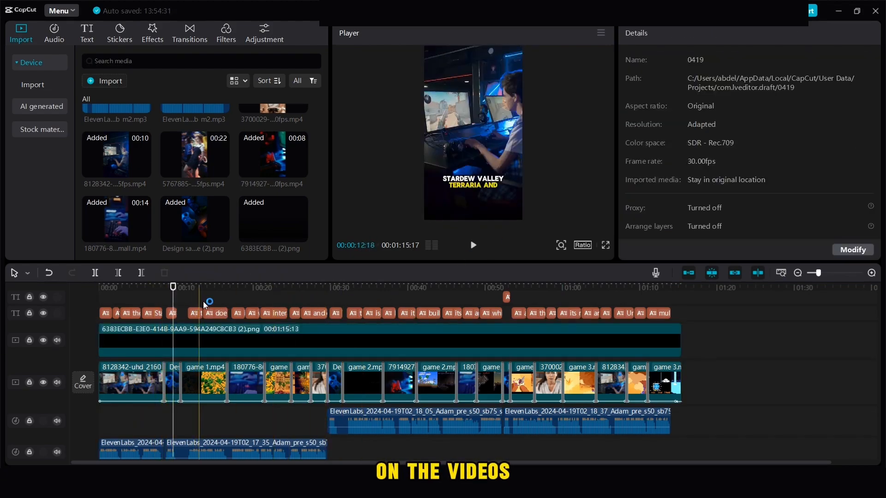
pyautogui.click(152, 28)
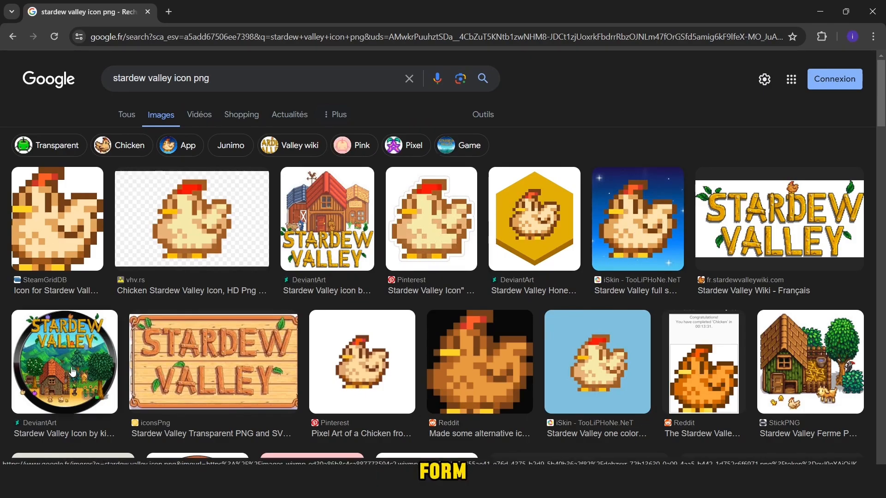
# Open the round Stardew Valley icon result and upload it to remove.bg.
pyautogui.click(64, 362)
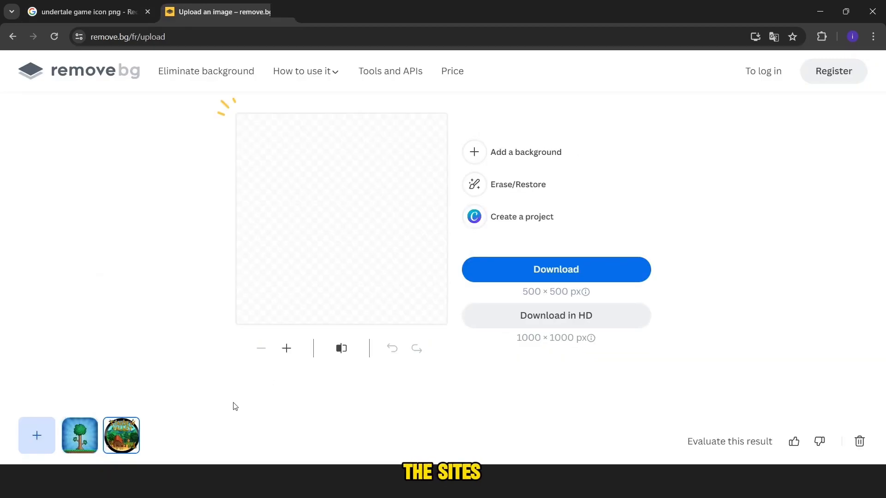
pyautogui.click(79, 436)
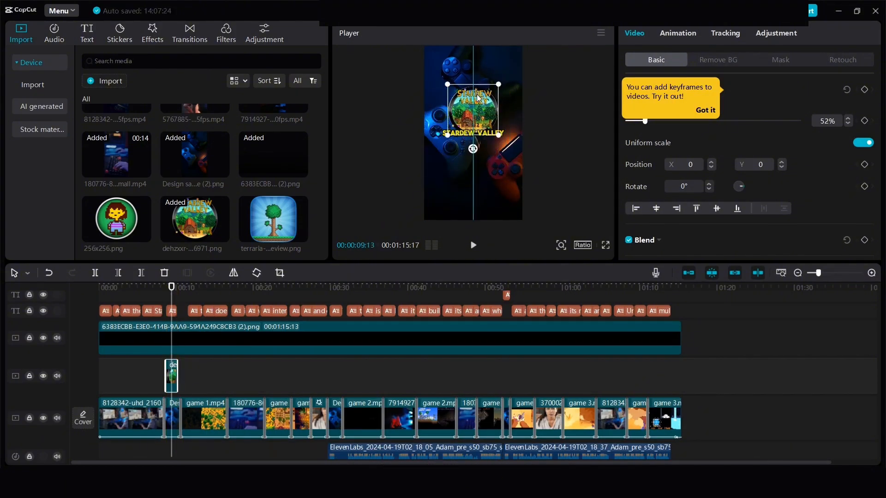
# Select the Stardew Valley logo clip and choose an entrance animation for it.
pyautogui.click(172, 310)
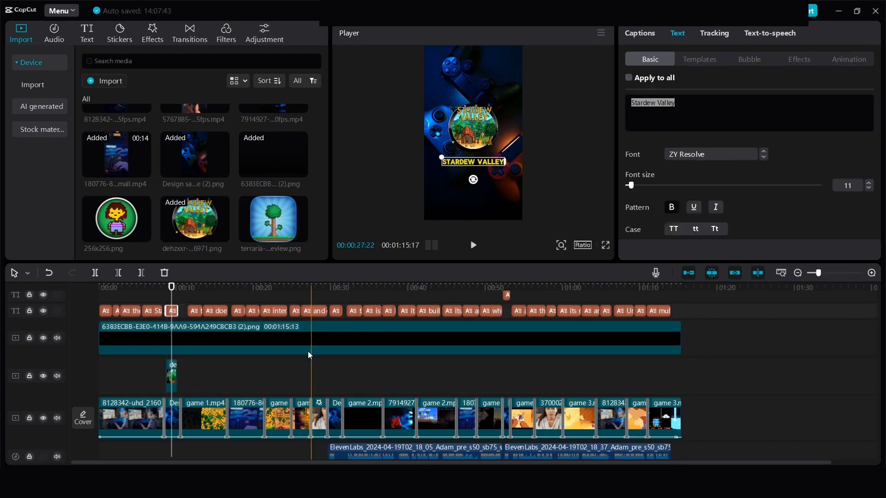
pyautogui.click(171, 376)
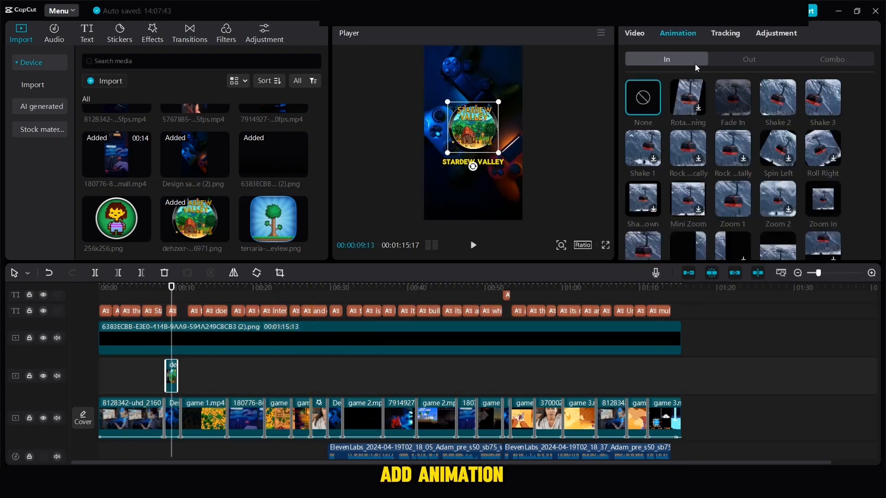
pyautogui.click(750, 59)
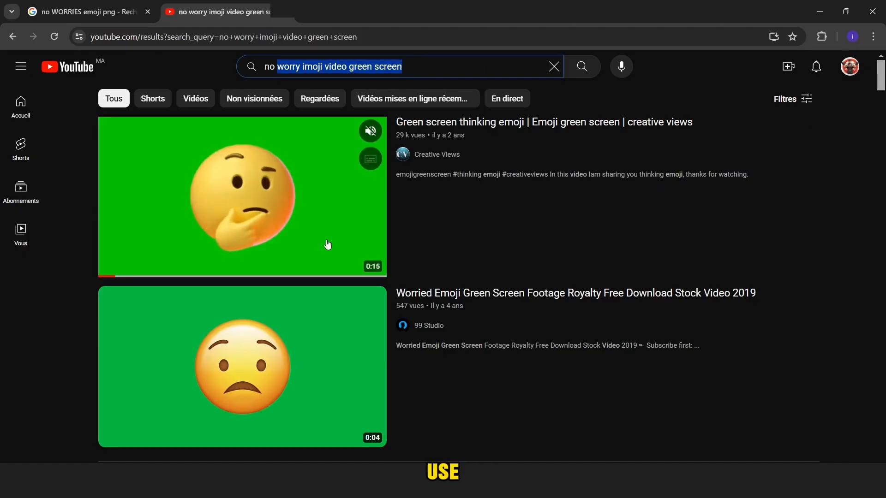
# Search YouTube for 'no video green screen' and browse the results.
pyautogui.write('no video green screen')
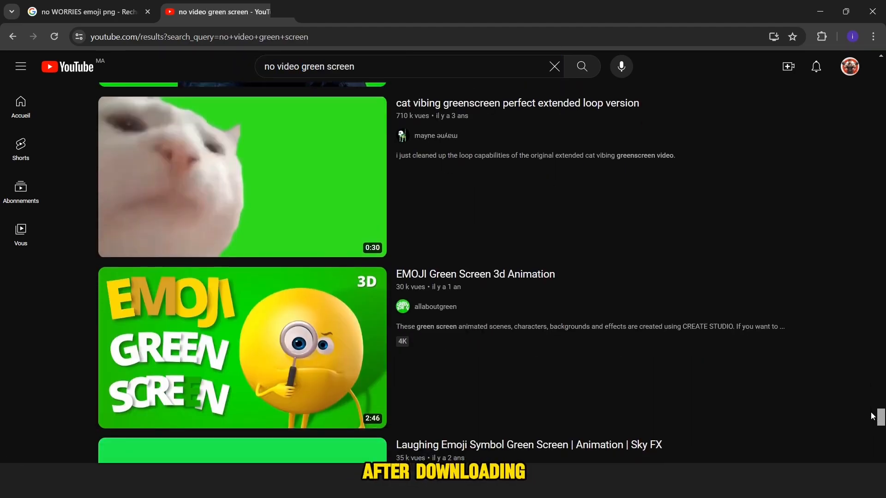
pyautogui.scroll(-3)
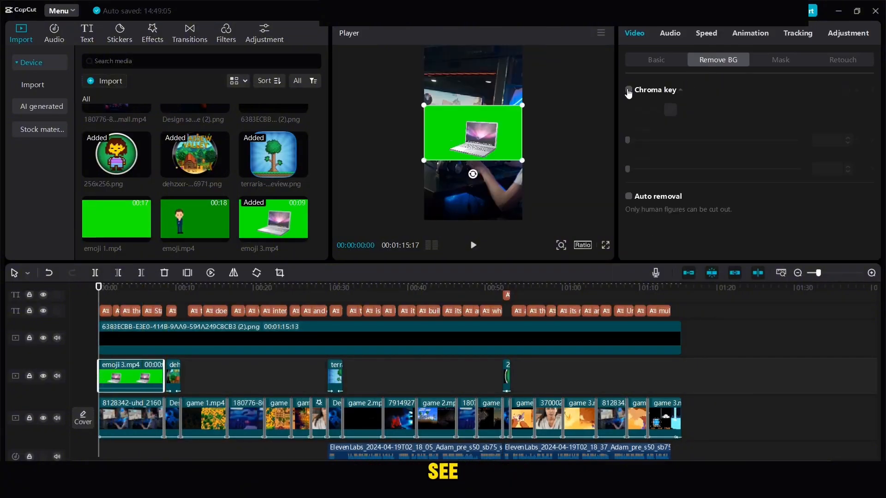
# Chroma-key the laptop emoji clip with shadow 100 and shorten it, undoing an accidental main-clip cut.
pyautogui.click(629, 91)
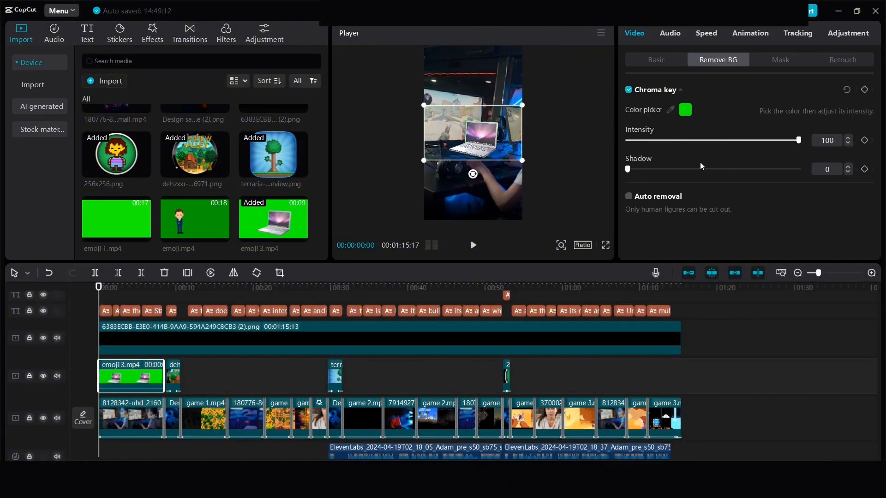
pyautogui.moveTo(628, 168); pyautogui.dragTo(798, 168)
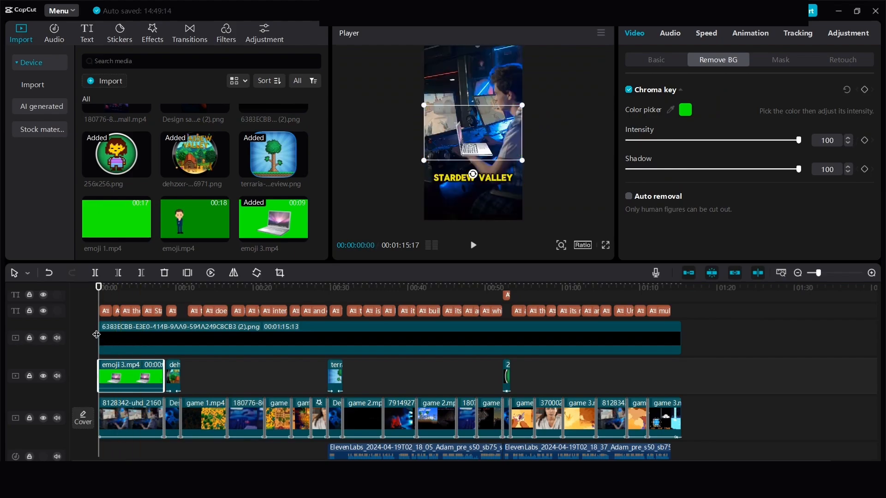
pyautogui.click(474, 245)
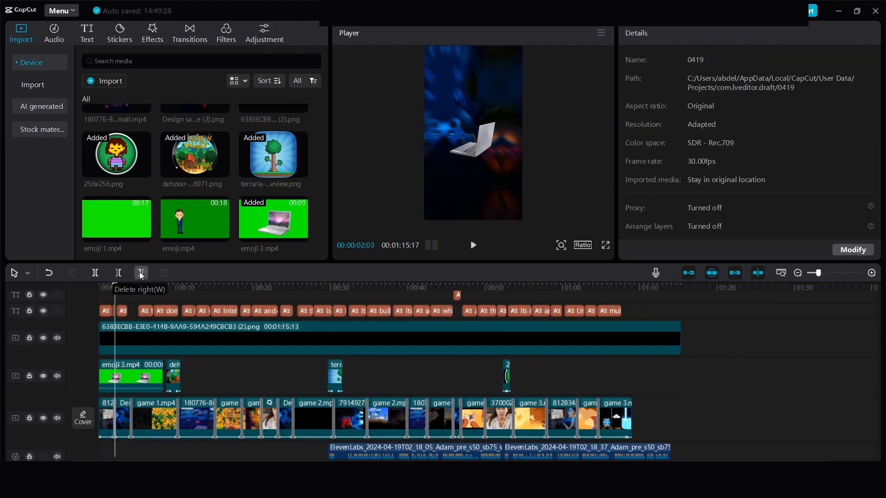
pyautogui.click(131, 376)
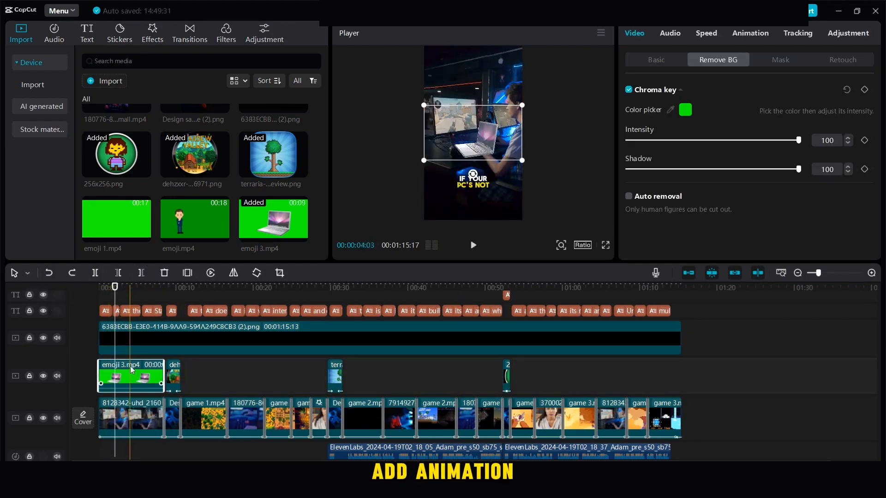
pyautogui.click(750, 33)
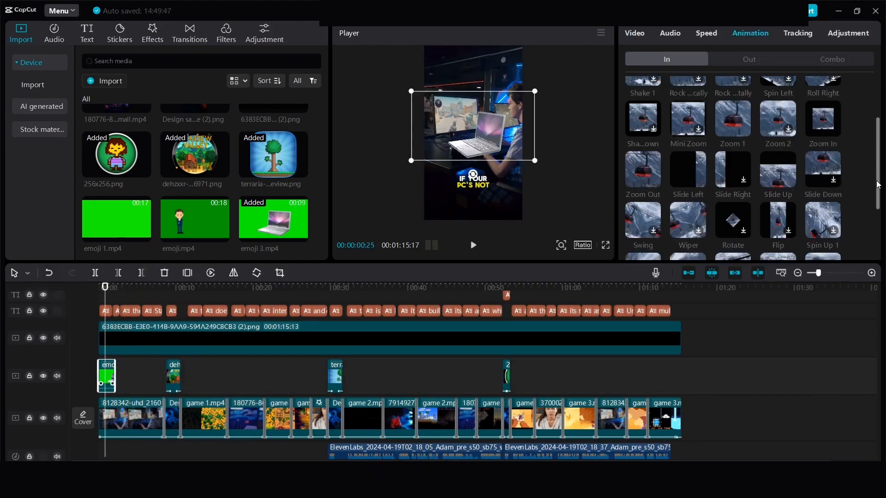
# Give the laptop a Slide Left exit animation and remove the green behind the character emoji.
pyautogui.click(750, 59)
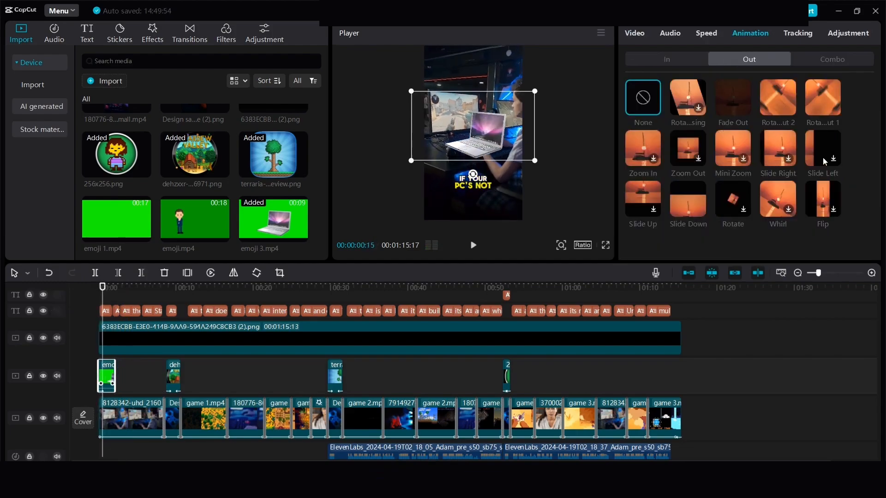
pyautogui.click(823, 149)
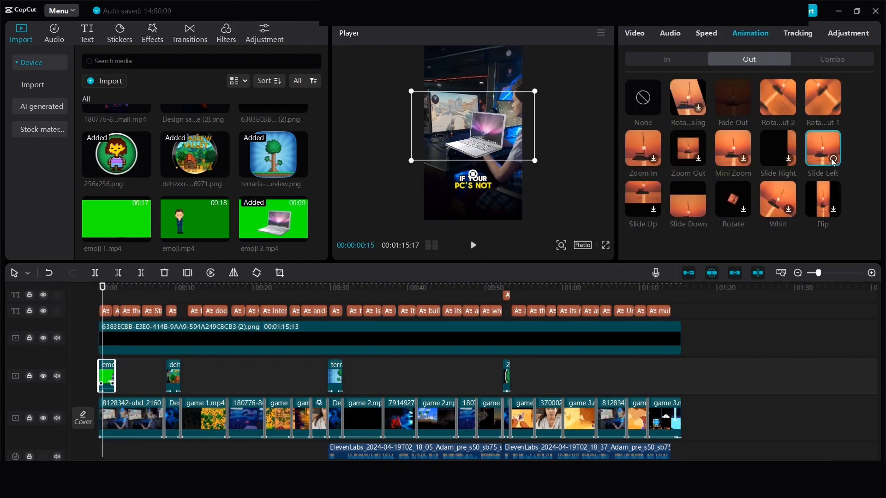
pyautogui.click(823, 148)
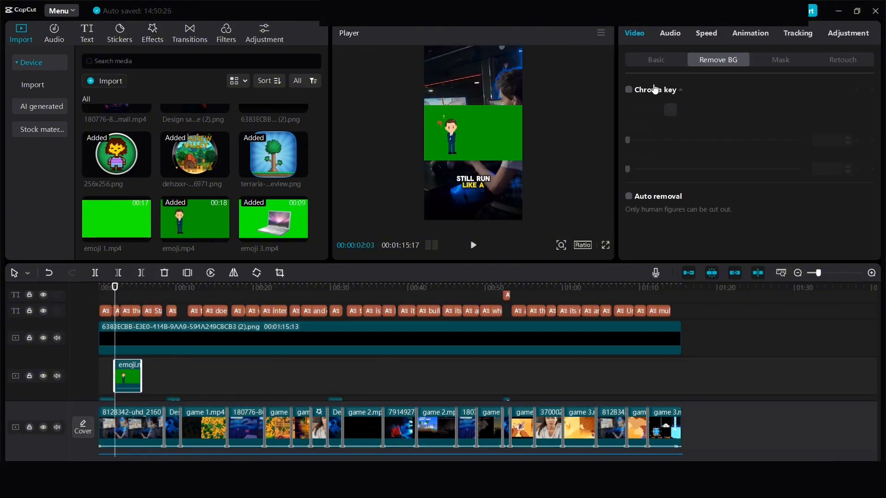
pyautogui.click(629, 90)
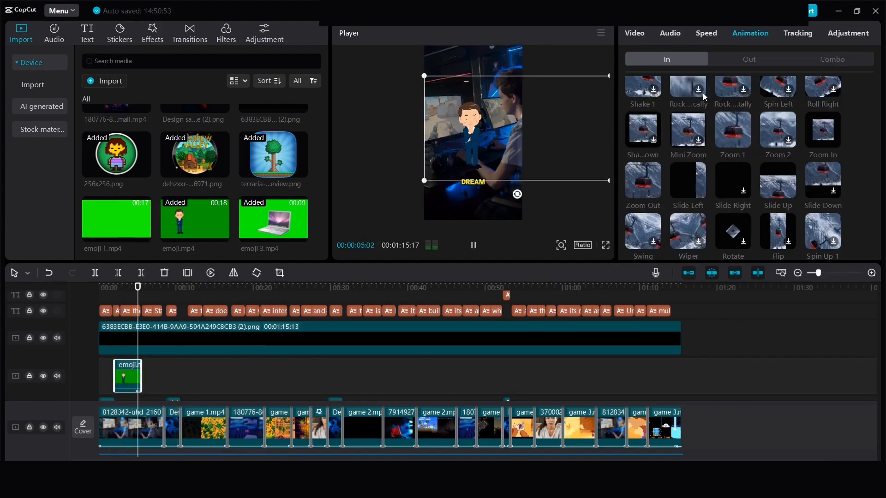
pyautogui.click(54, 28)
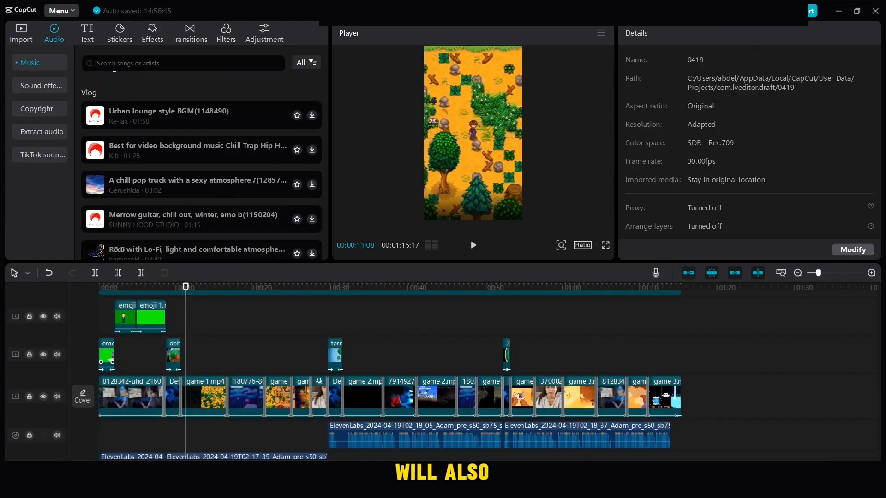
# Search the audio library for 'whoosh' sound effects.
pyautogui.write('whoosh')
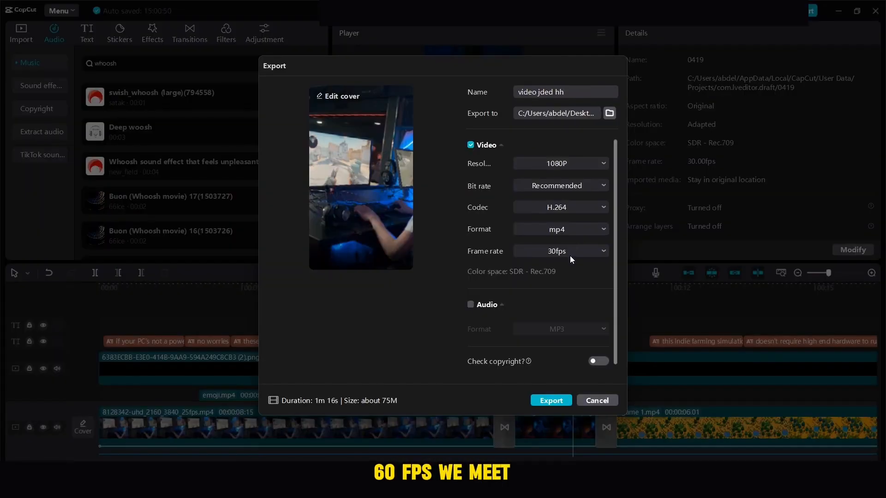
# Export the short as 1080p H.264 MP4 at 60fps.
pyautogui.click(560, 251)
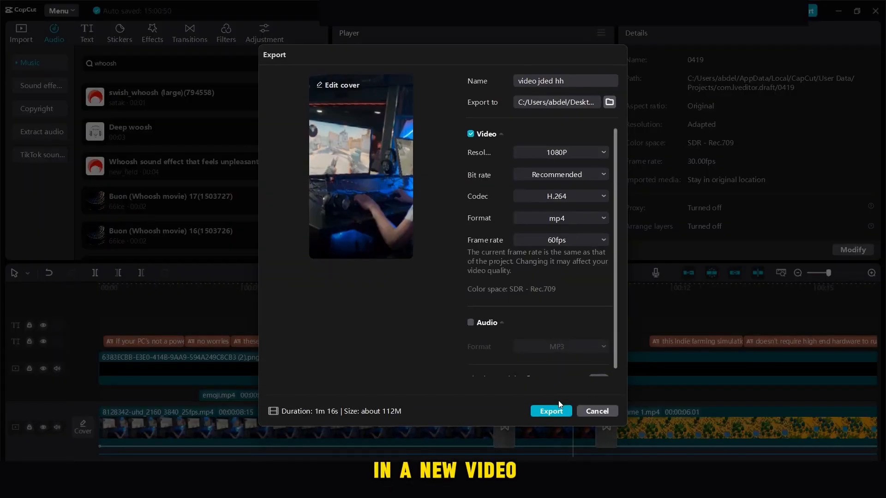
pyautogui.click(551, 412)
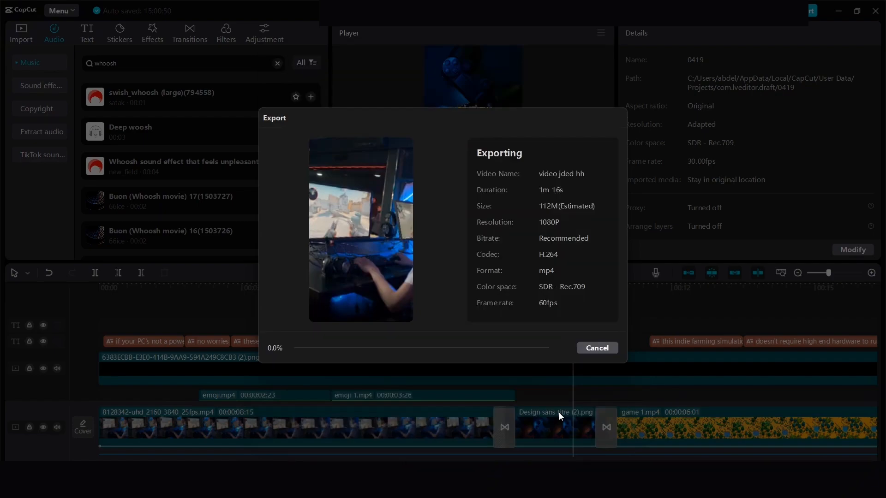